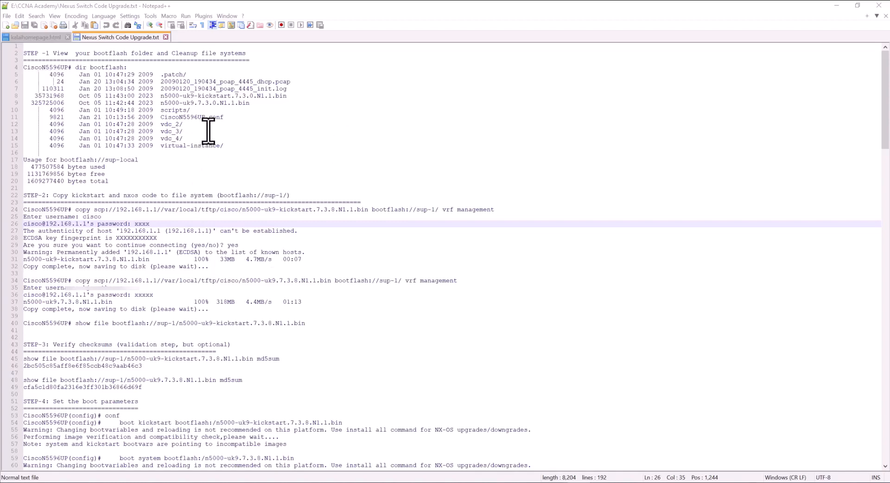
mouse_move(222, 124)
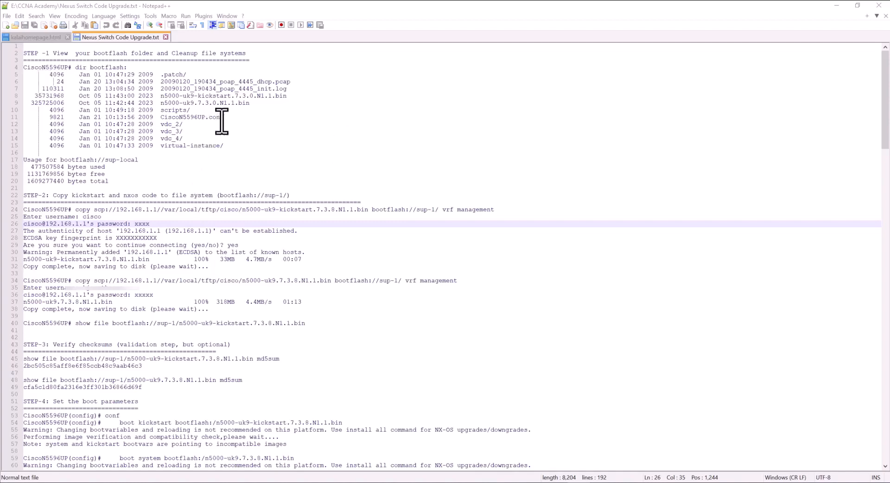
mouse_move(190, 99)
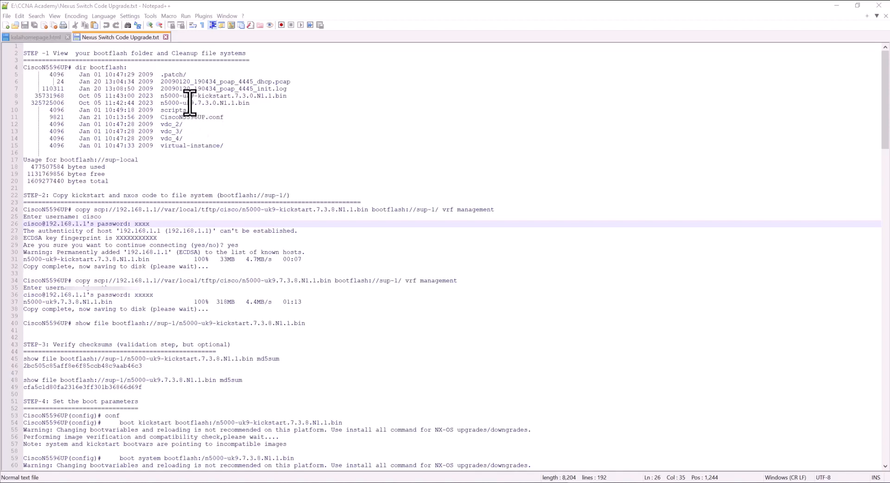
mouse_move(232, 110)
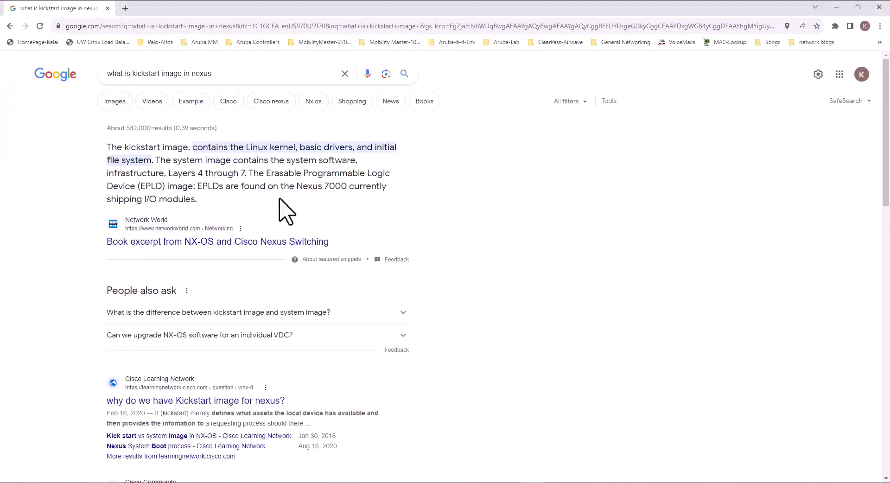
mouse_move(147, 173)
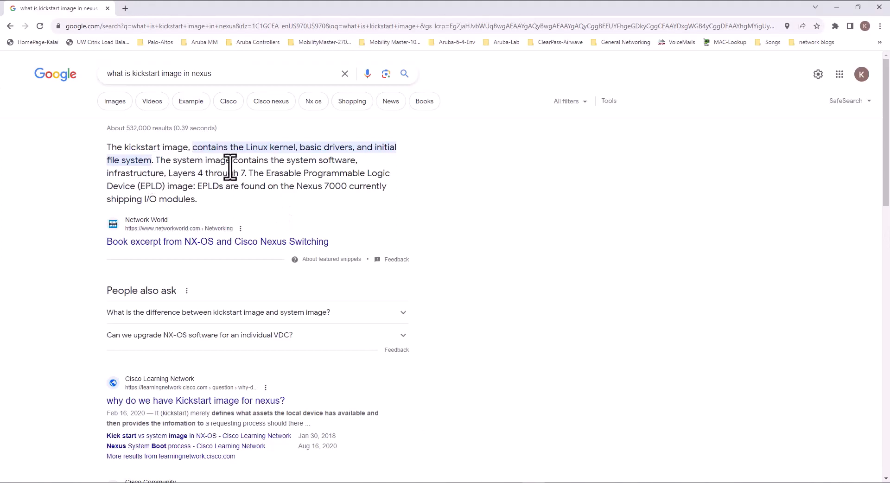
mouse_move(311, 165)
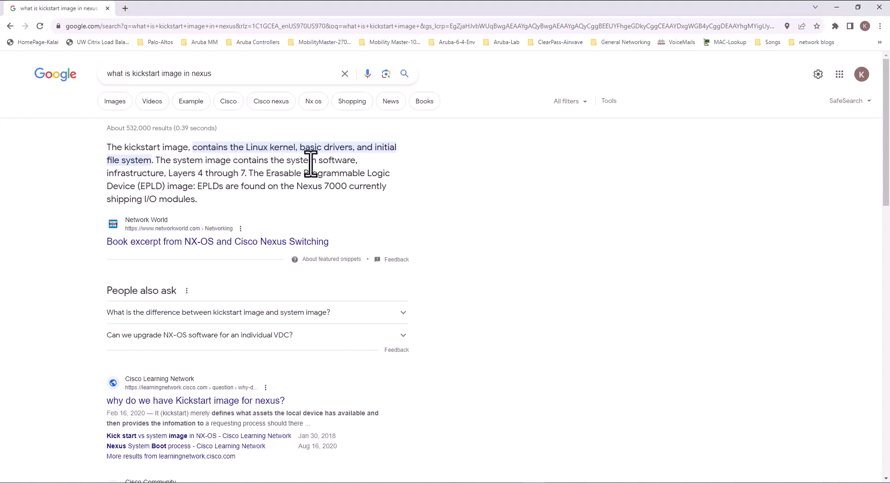
mouse_move(146, 173)
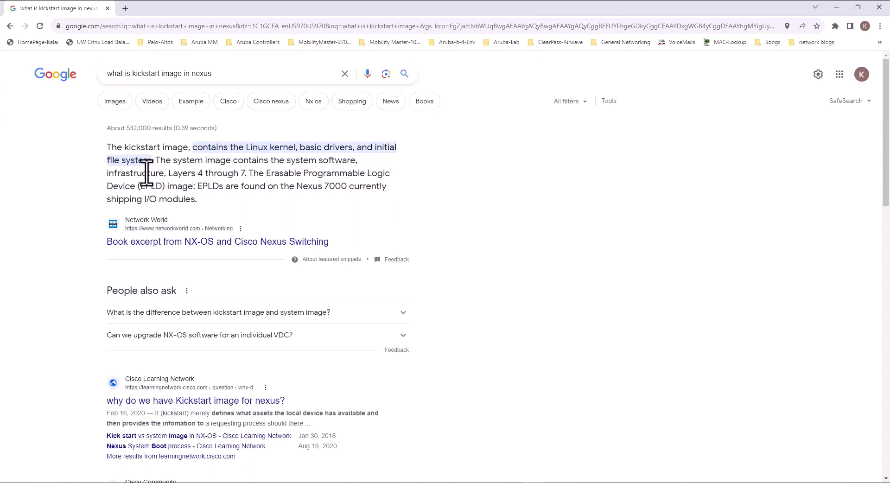
mouse_move(208, 176)
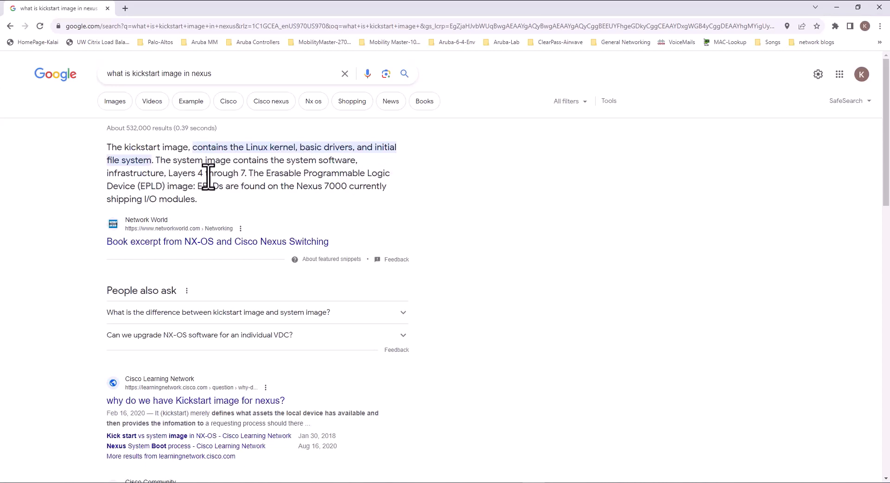
mouse_move(281, 179)
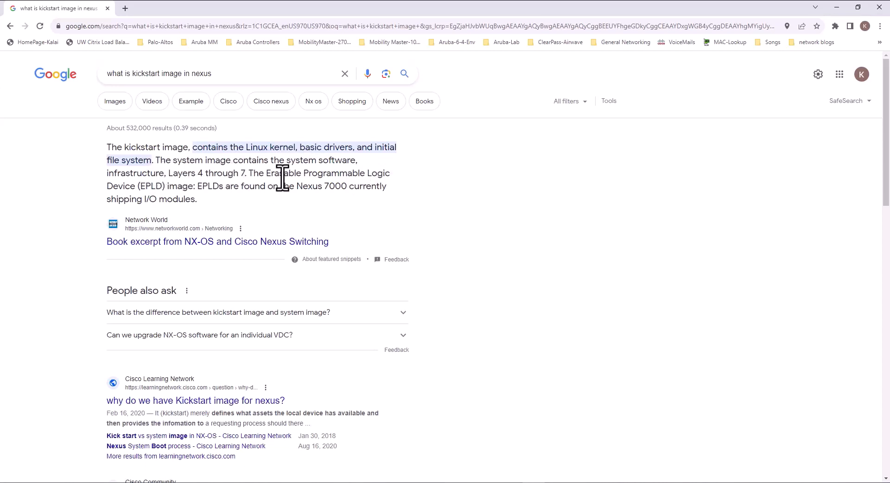
mouse_move(170, 185)
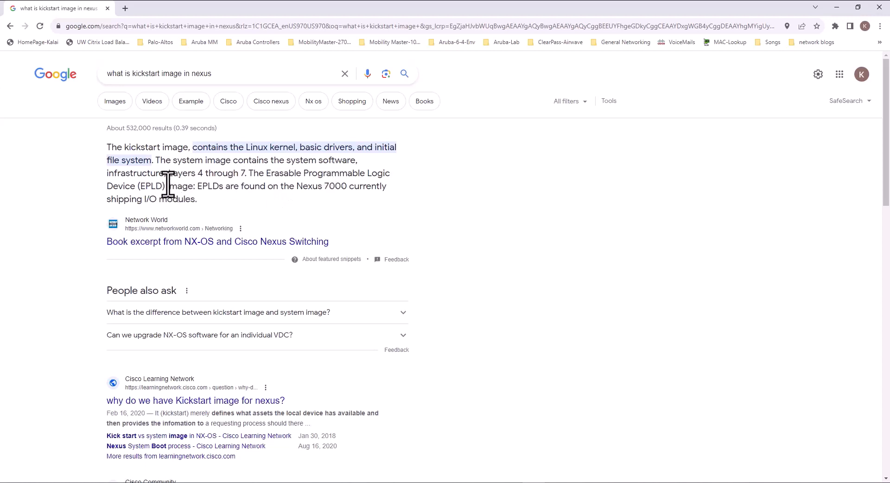
mouse_move(216, 188)
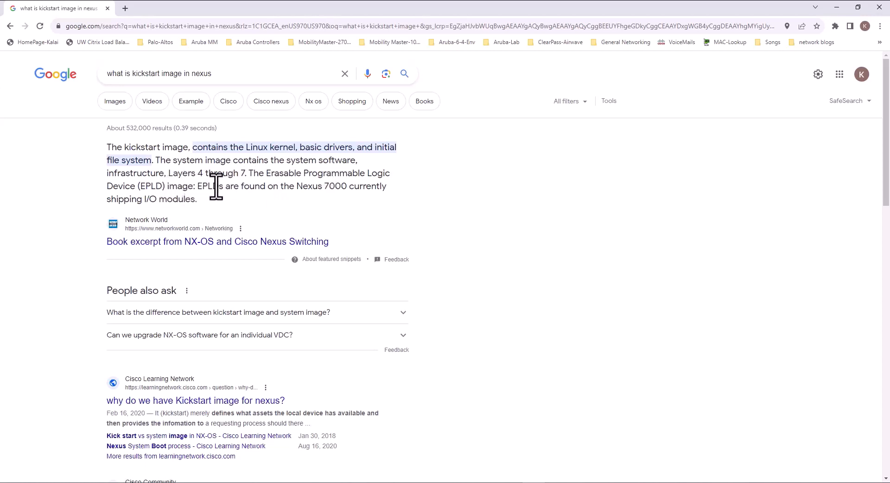
mouse_move(271, 208)
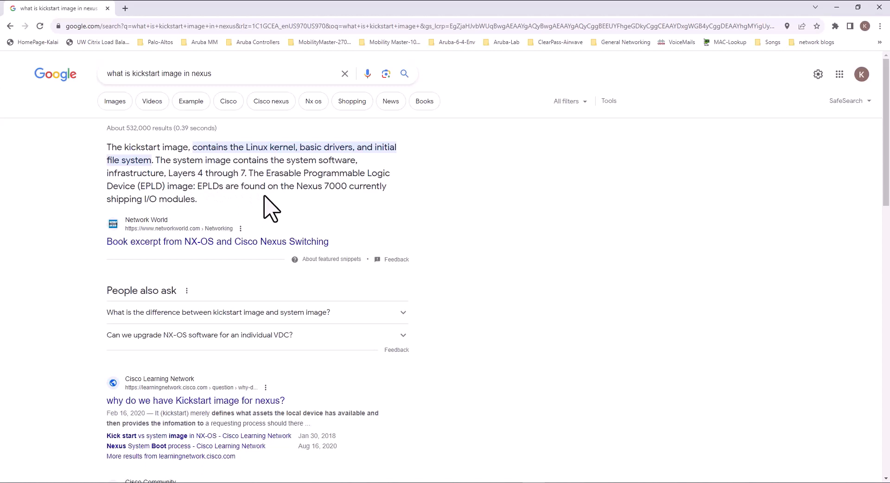
Highlight the EPLD images sentence in Google's featured snippet on Nexus images.
left_click_drag(253, 173, 338, 186)
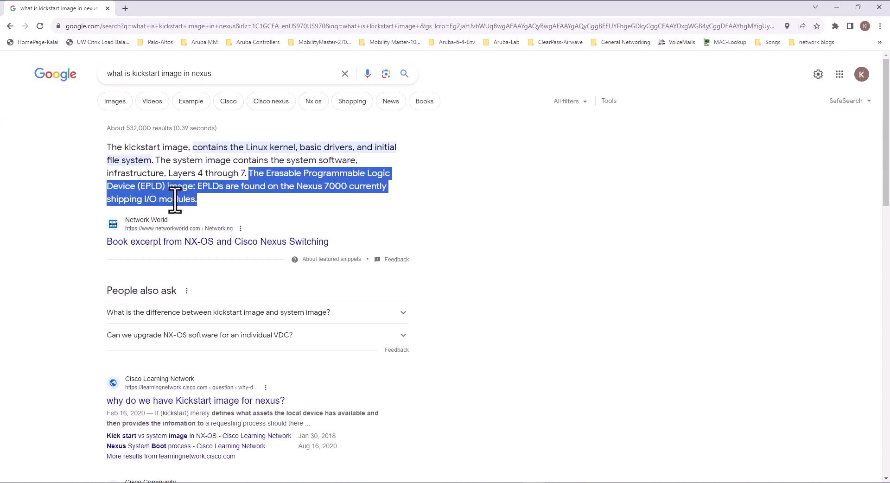
mouse_move(210, 205)
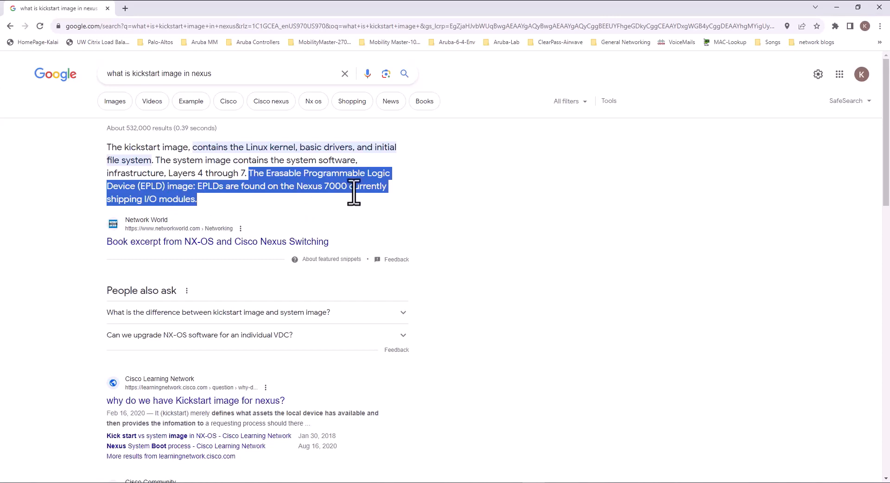
mouse_move(843, 17)
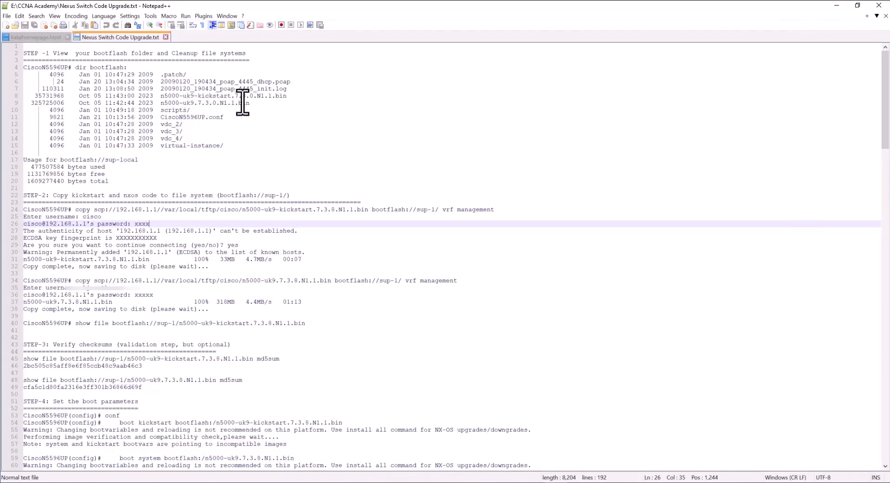
Select the old system image filename n5000-uk9.7.3.0.N1.1.bin in the bootflash listing.
left_click(293, 95)
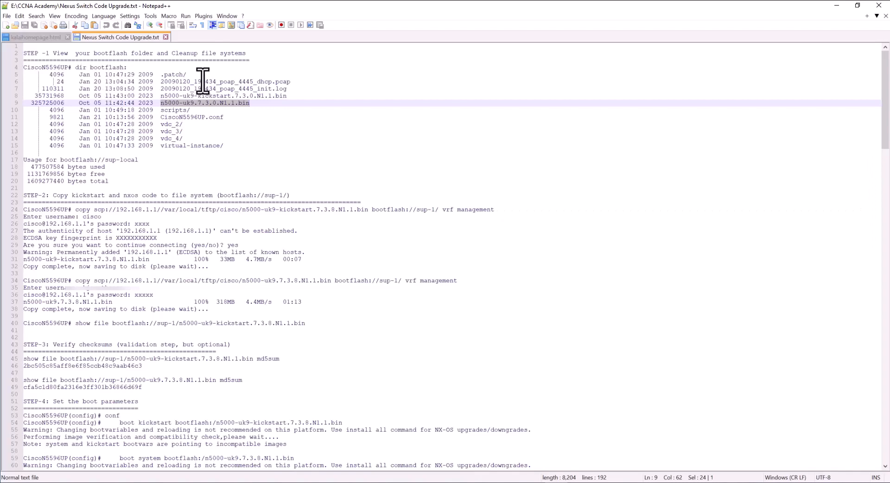
mouse_move(190, 178)
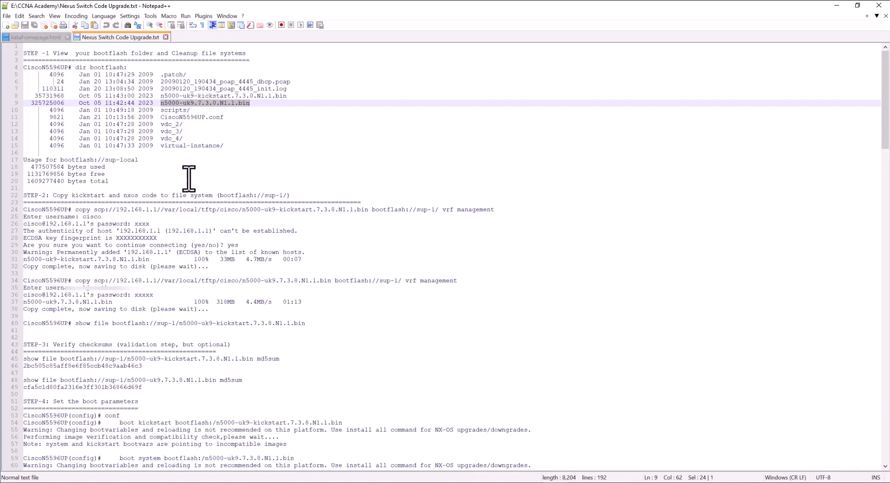
mouse_move(184, 116)
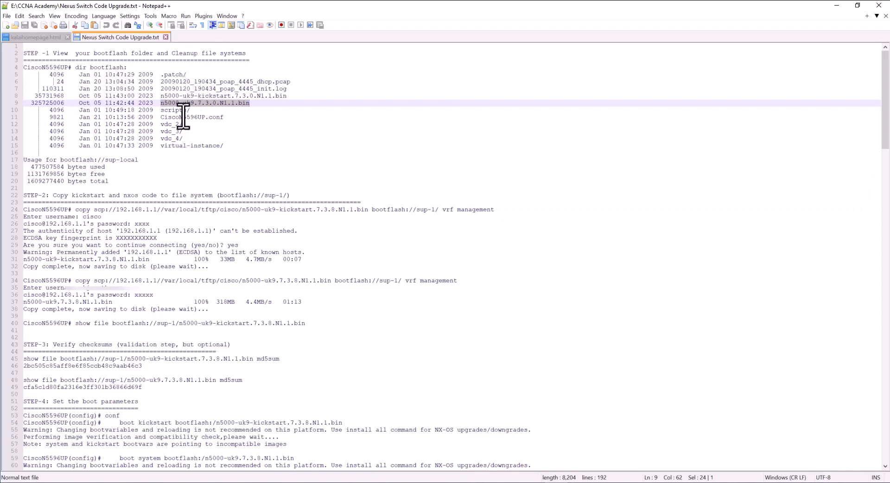
mouse_move(202, 110)
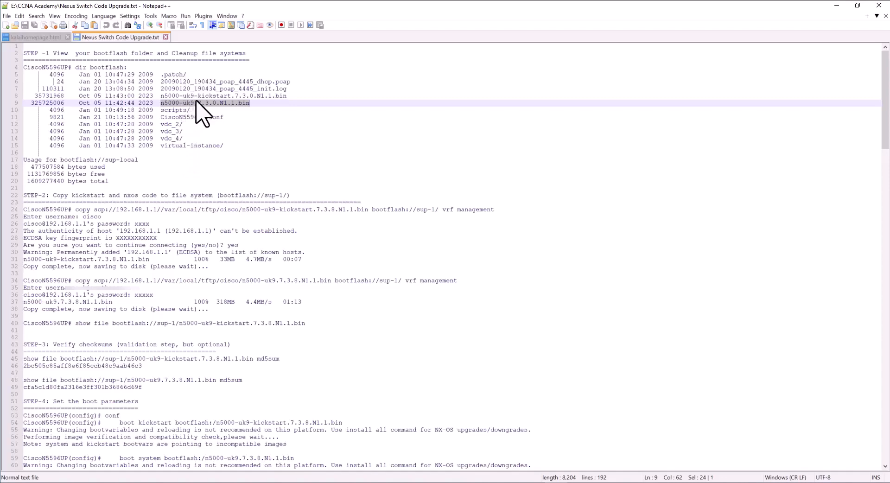
mouse_move(278, 108)
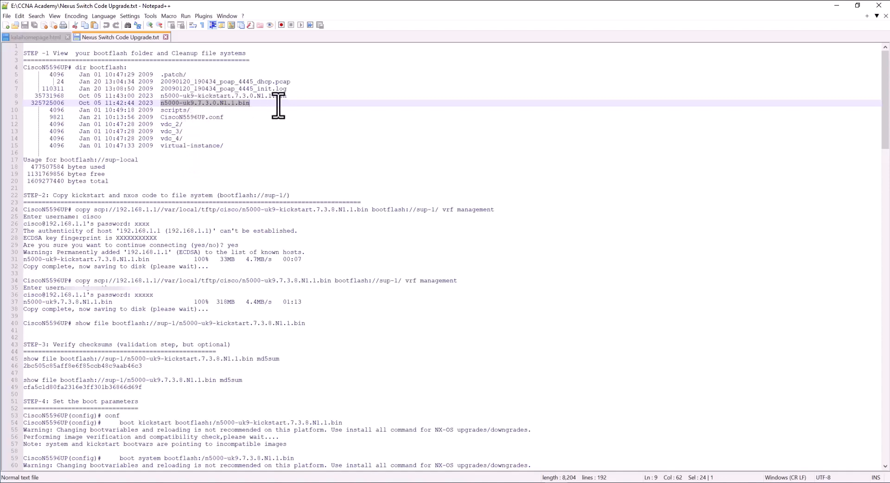
mouse_move(218, 114)
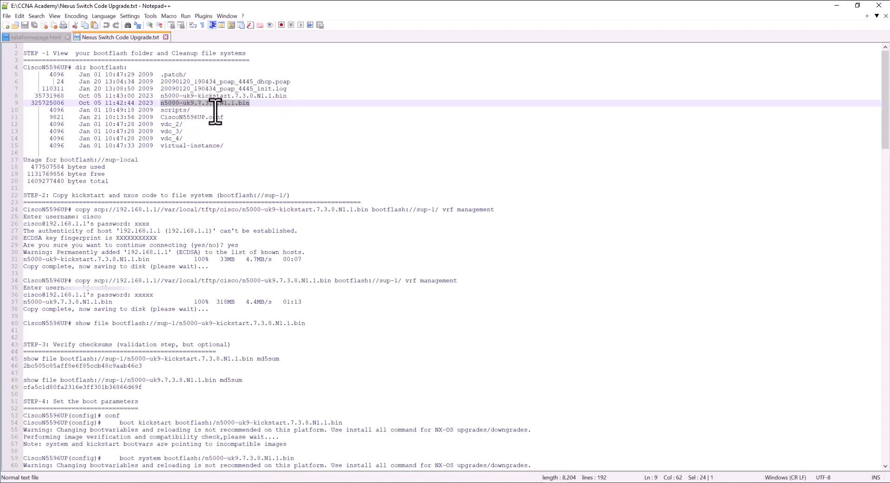
mouse_move(117, 189)
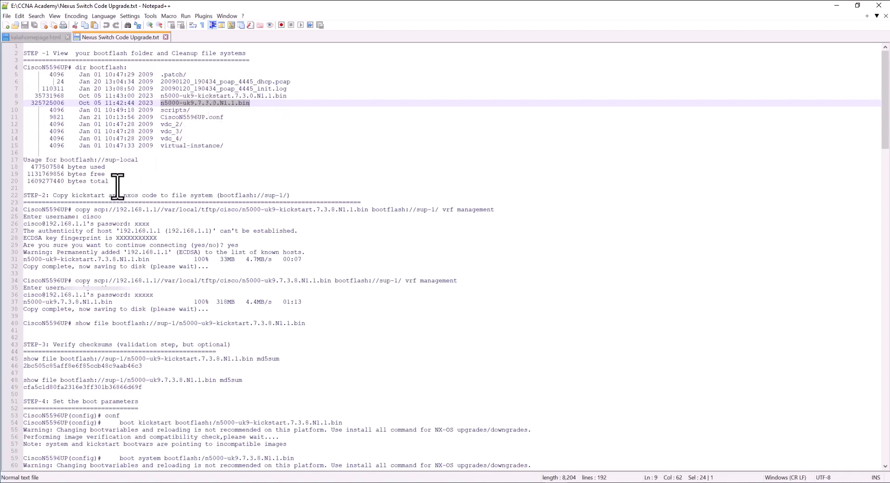
mouse_move(141, 105)
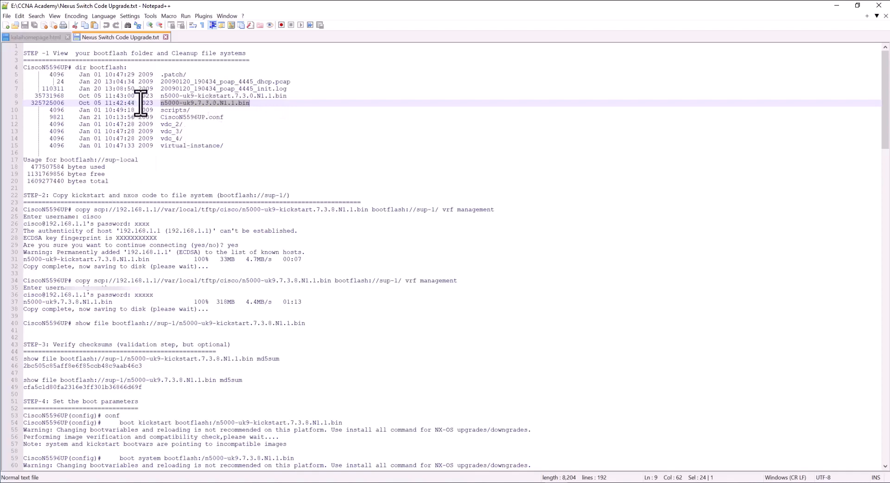
mouse_move(132, 179)
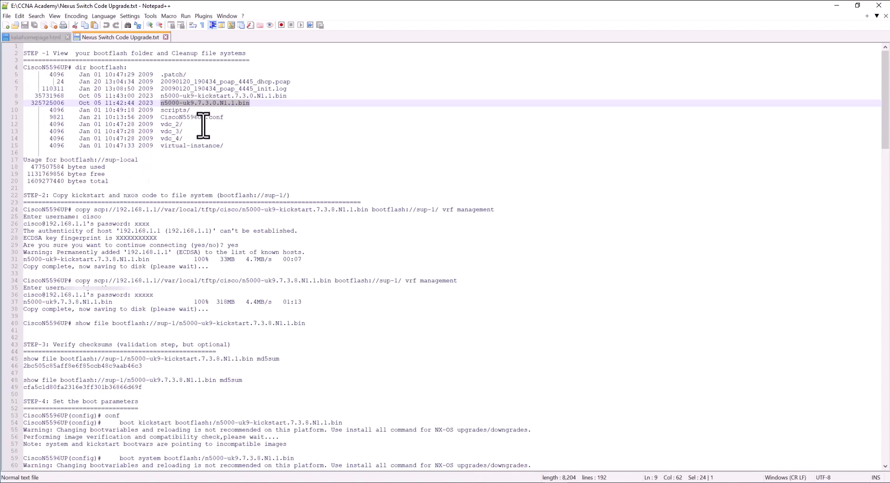
mouse_move(220, 124)
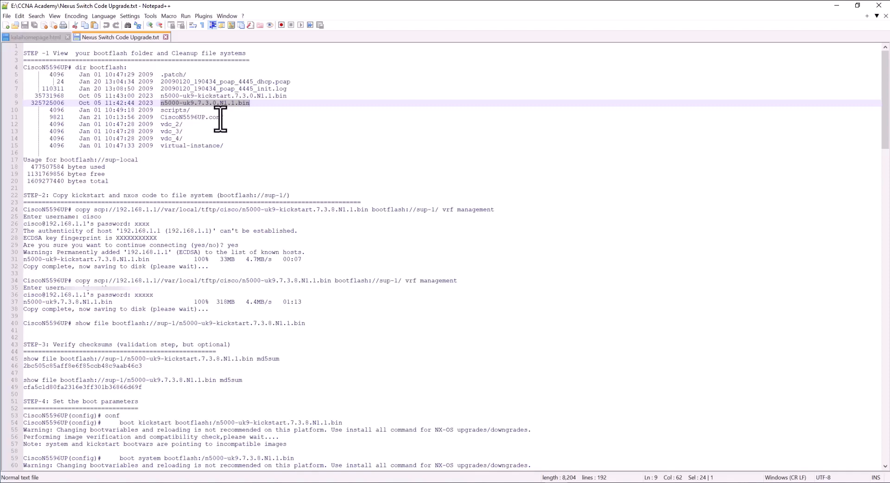
mouse_move(164, 91)
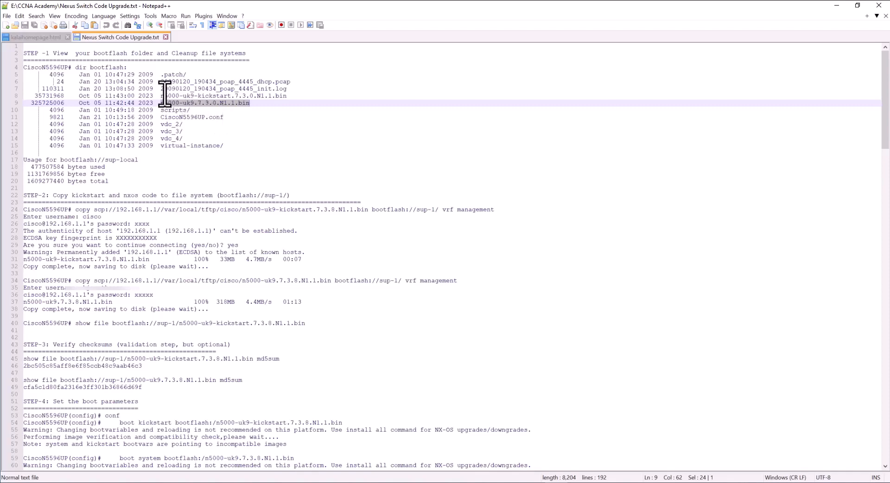
mouse_move(287, 94)
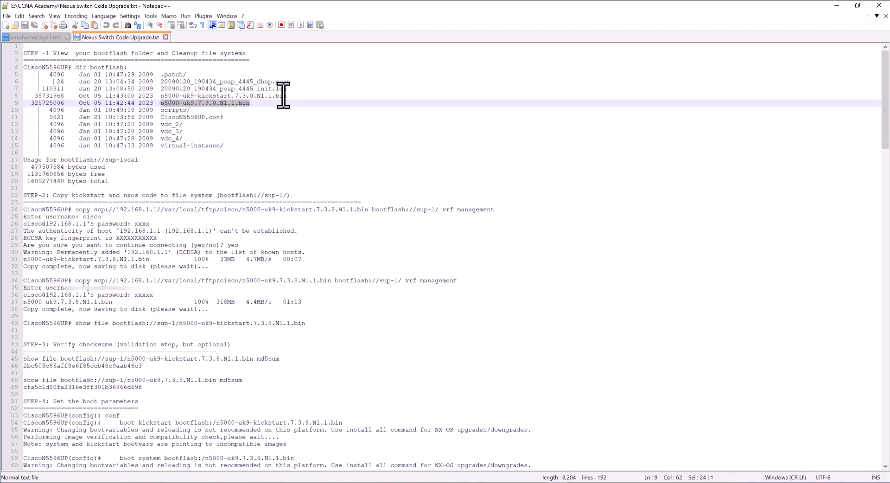
mouse_move(205, 122)
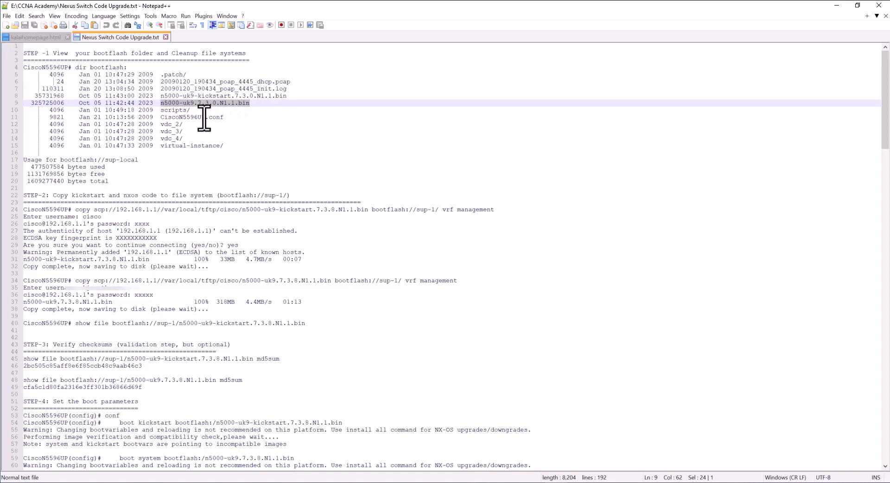
mouse_move(221, 96)
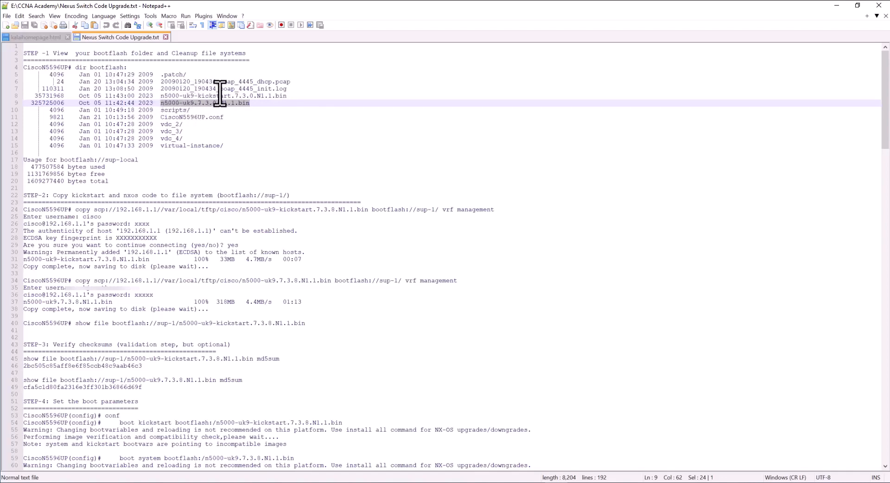
mouse_move(232, 145)
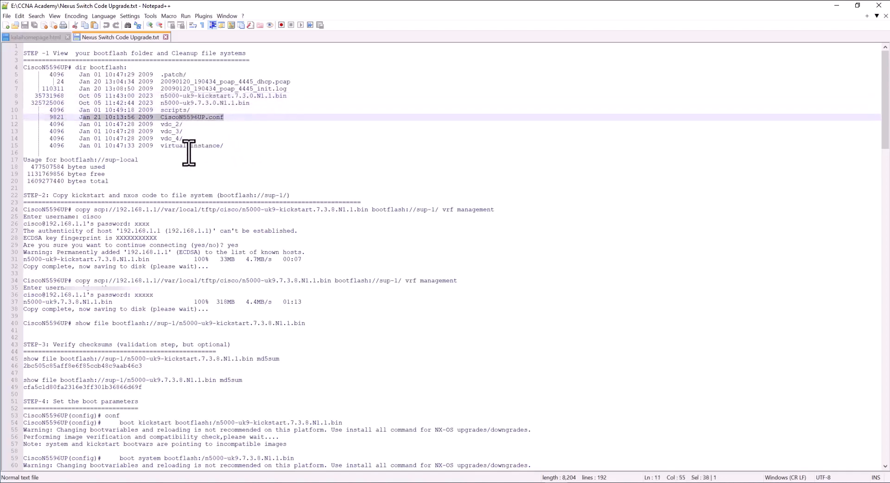
mouse_move(103, 196)
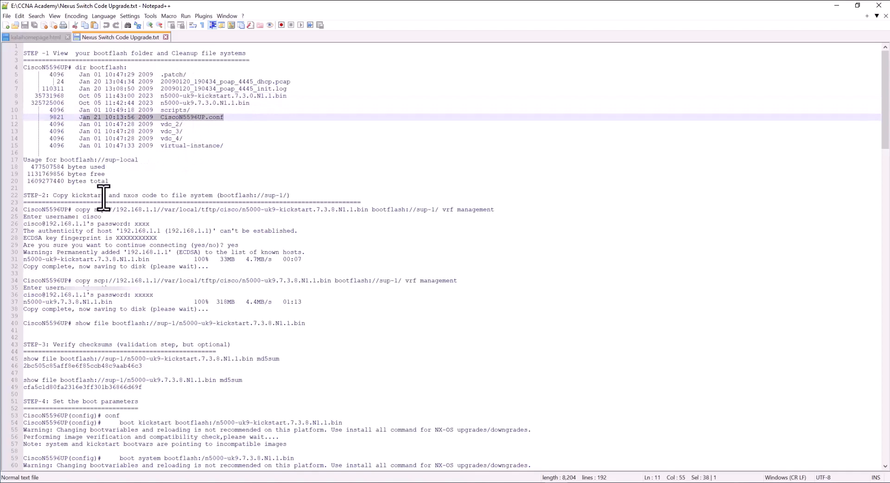
mouse_move(68, 206)
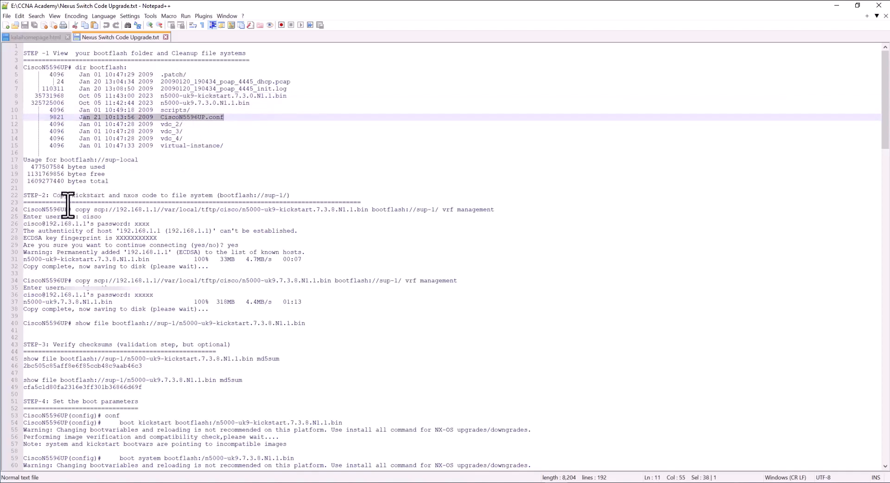
mouse_move(136, 204)
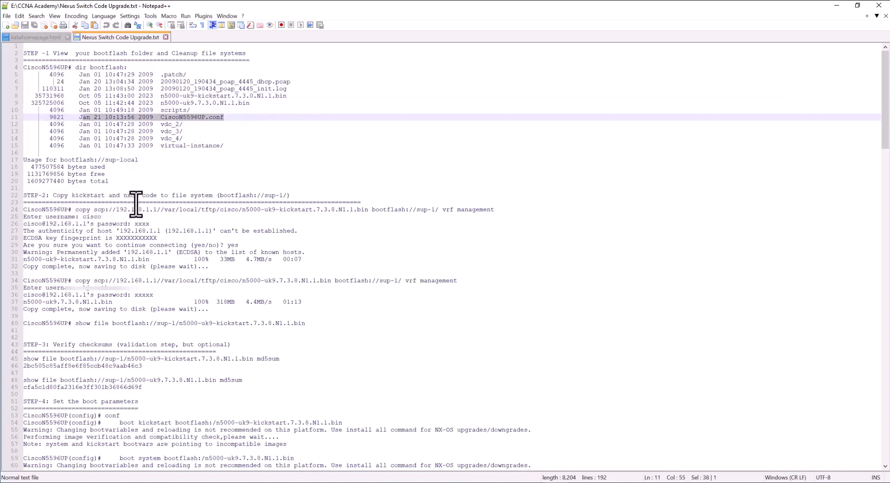
mouse_move(255, 207)
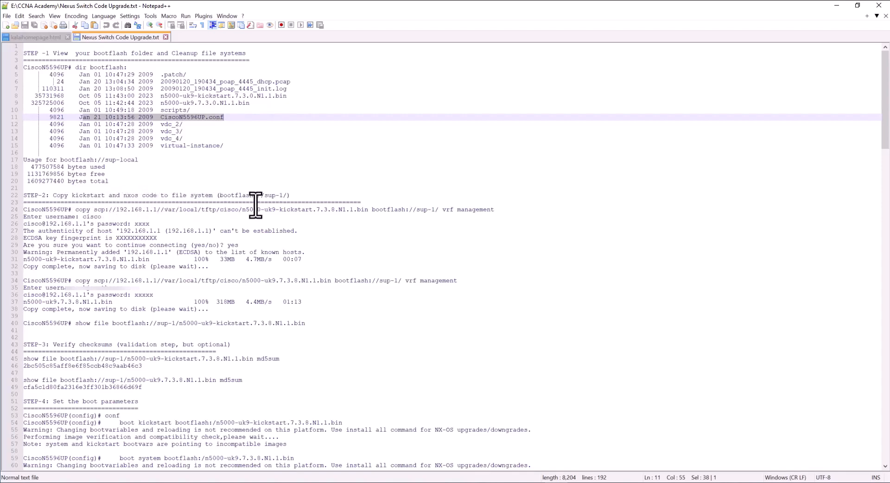
mouse_move(281, 205)
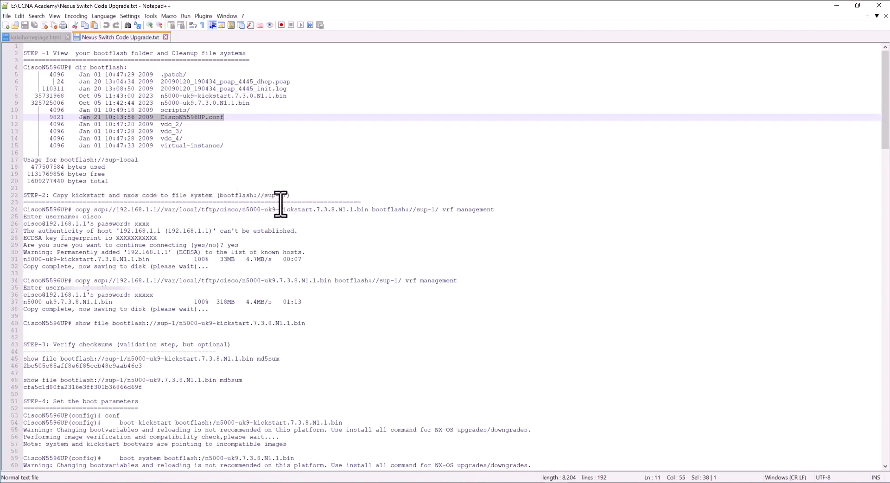
mouse_move(208, 209)
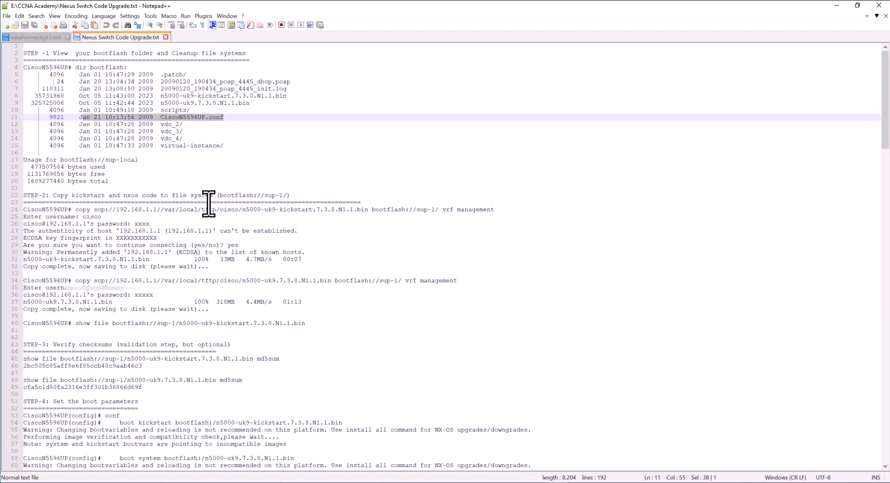
mouse_move(425, 222)
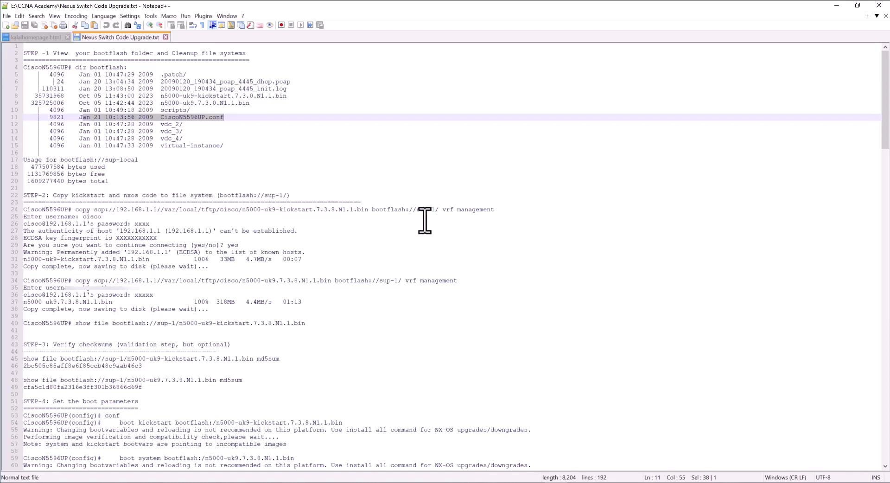
mouse_move(131, 222)
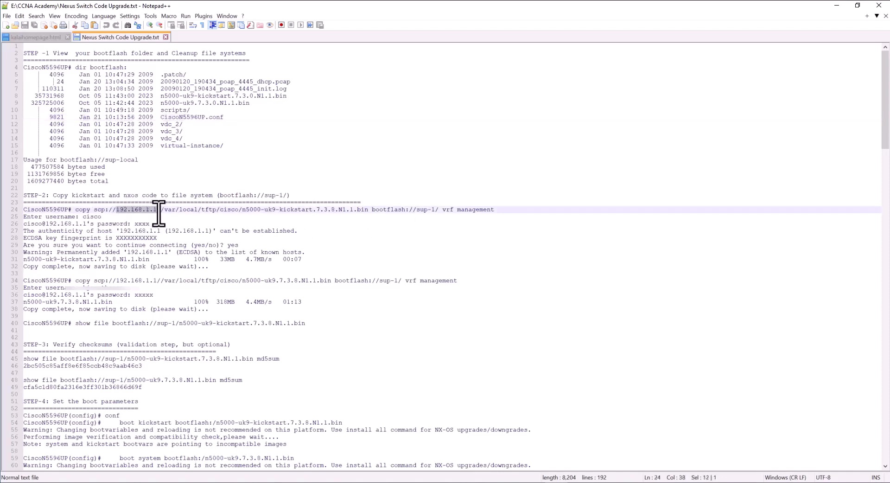
mouse_move(144, 214)
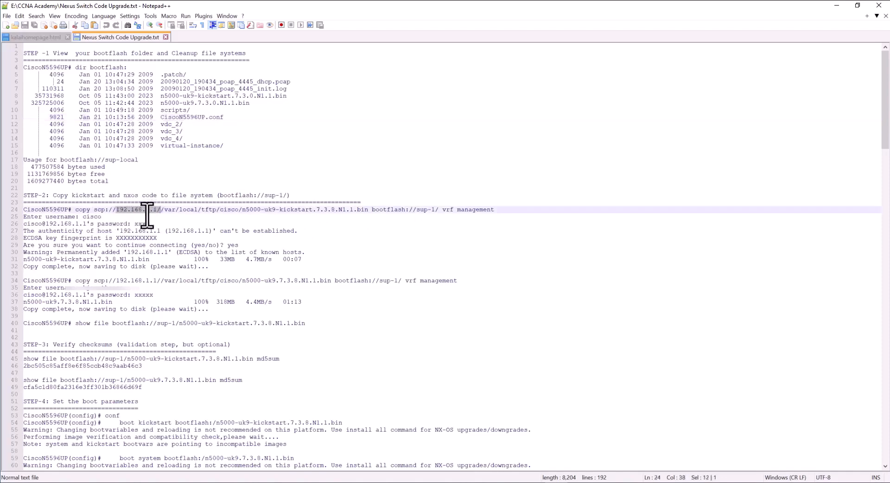
mouse_move(164, 225)
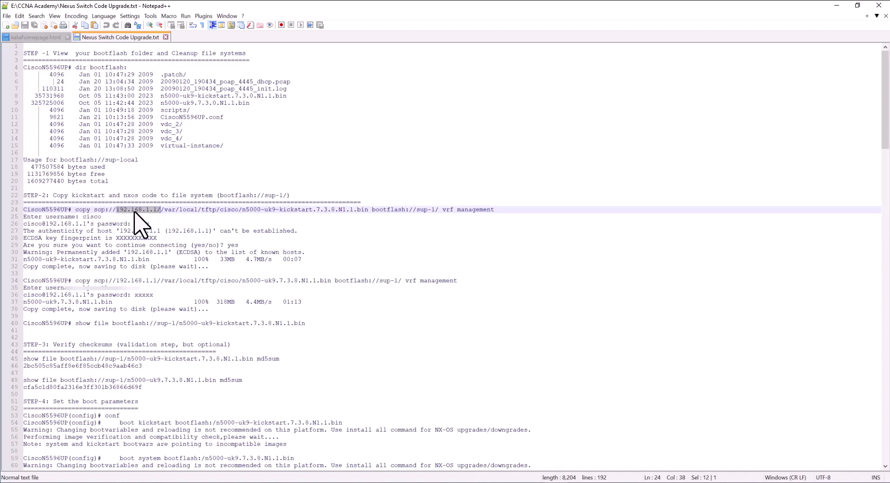
Select 'vrf management' on the kickstart copy command and the 'Copy complete' message line.
left_click(444, 210)
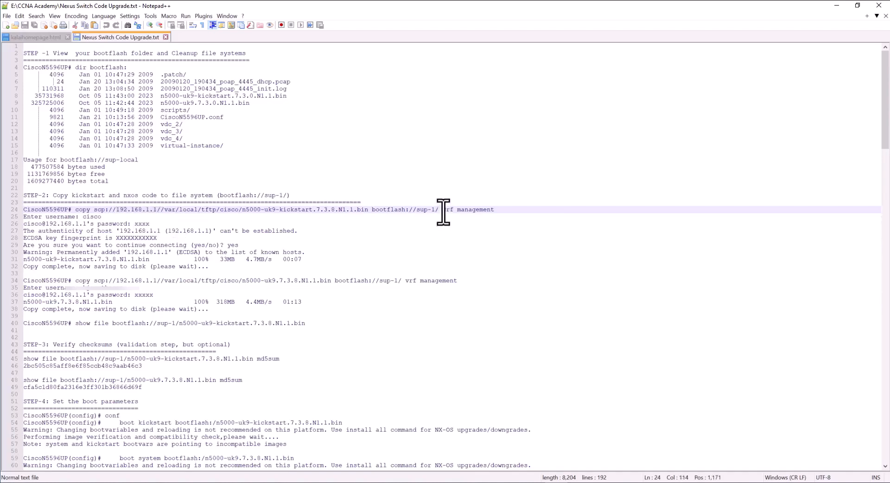
left_click_drag(442, 209, 493, 210)
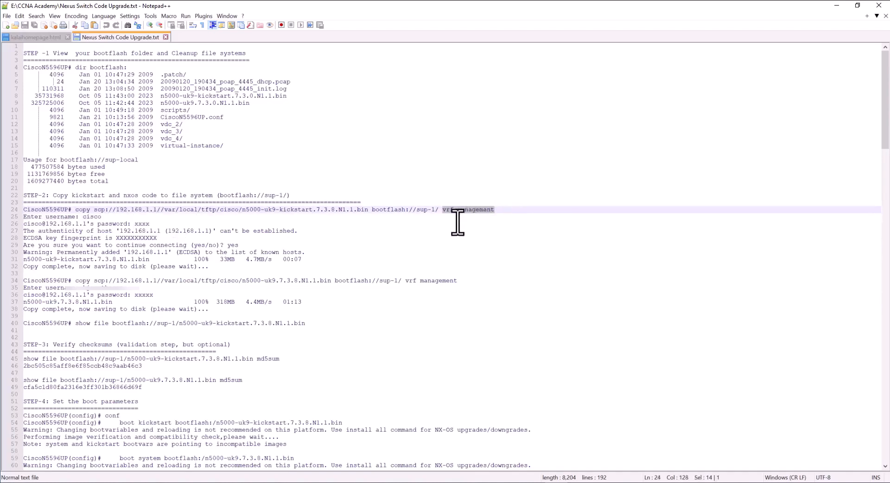
mouse_move(410, 259)
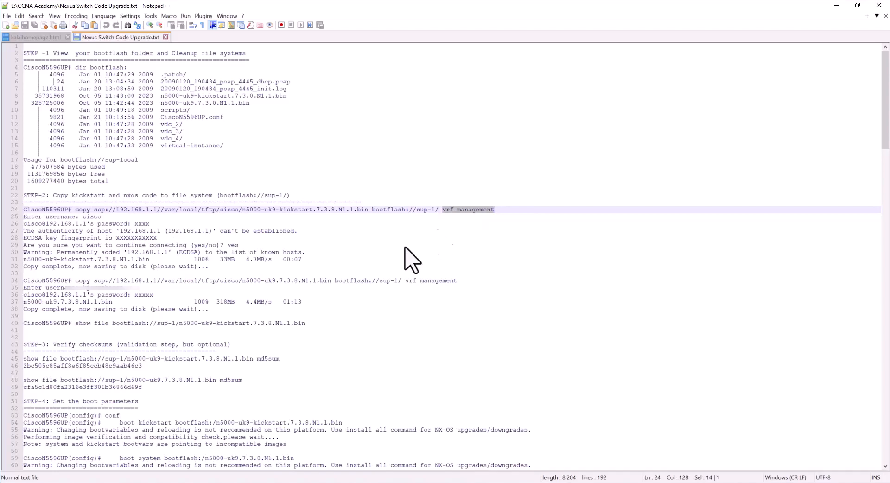
mouse_move(457, 222)
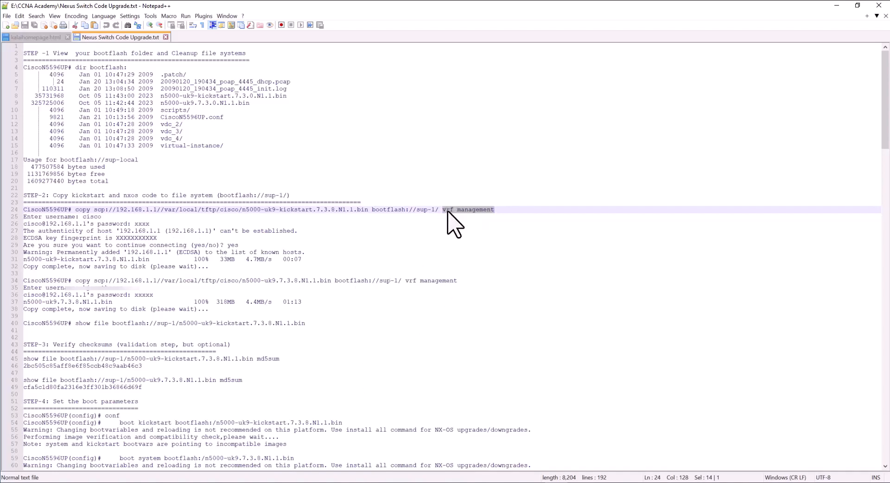
mouse_move(498, 220)
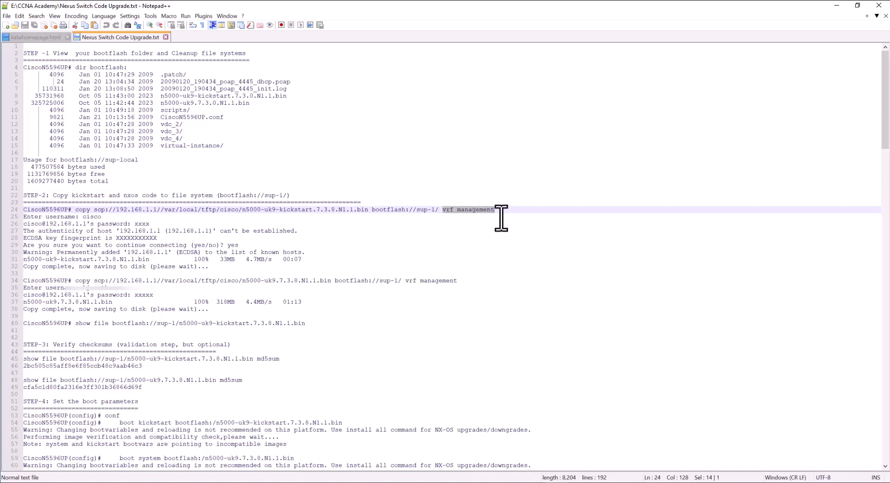
mouse_move(116, 213)
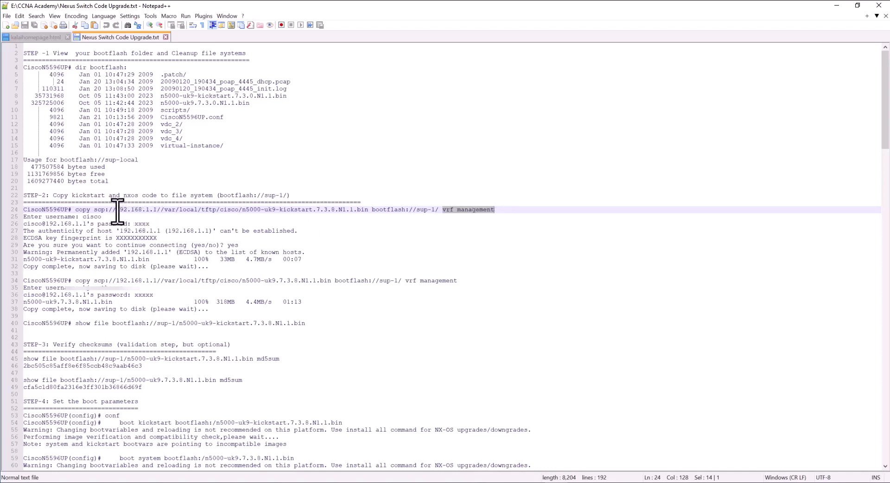
left_click(160, 266)
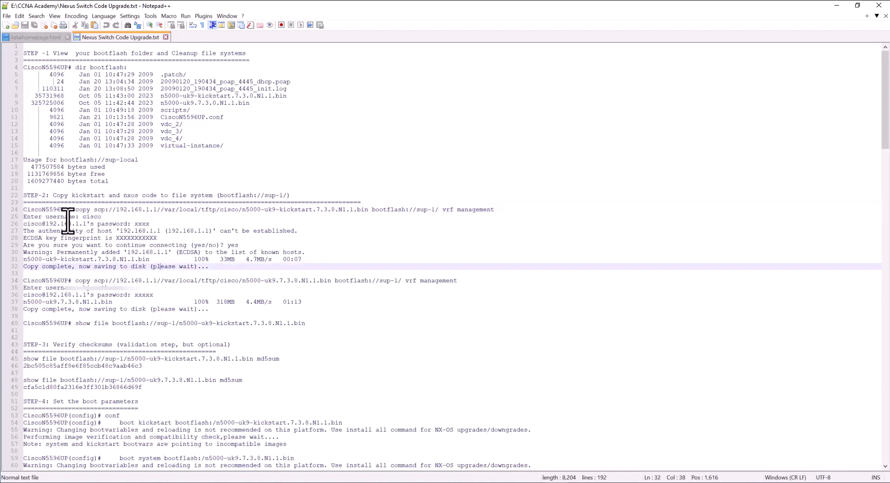
mouse_move(101, 245)
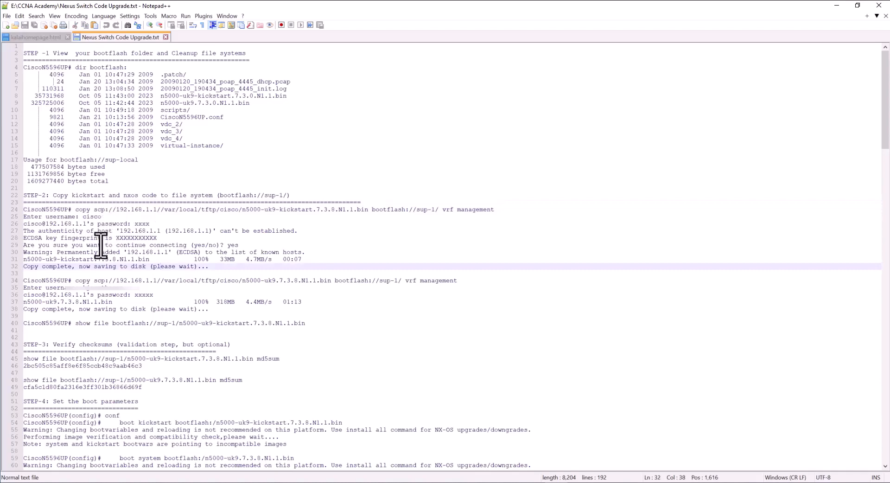
double_click(31, 266)
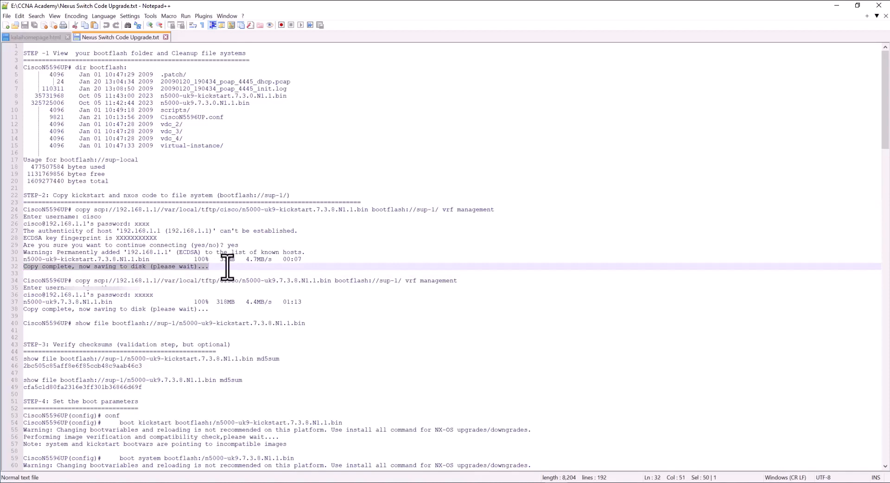
mouse_move(111, 278)
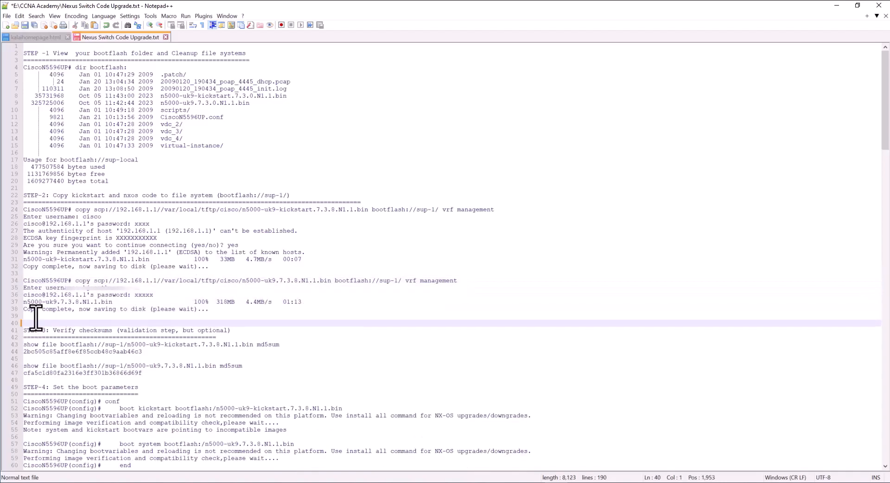
mouse_move(56, 338)
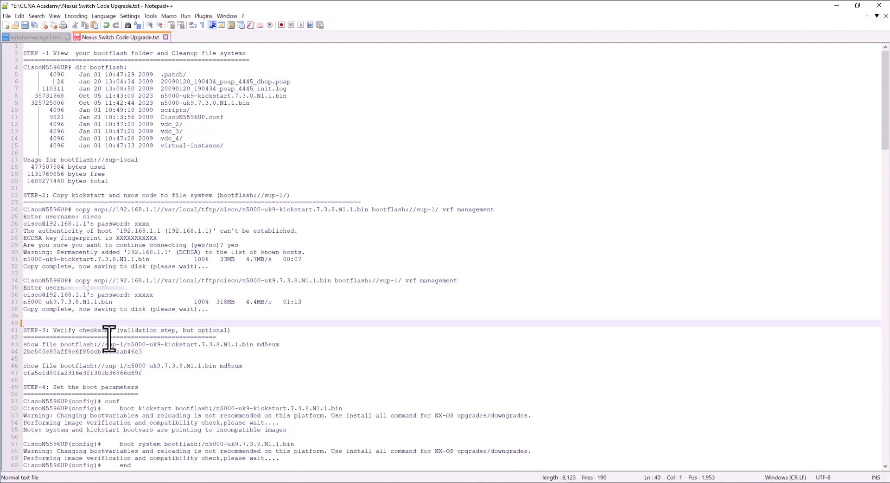
mouse_move(230, 341)
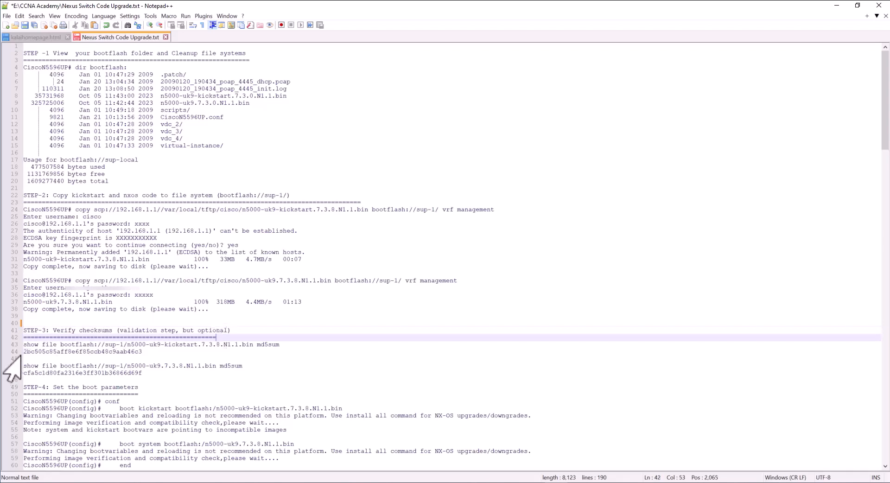
mouse_move(81, 350)
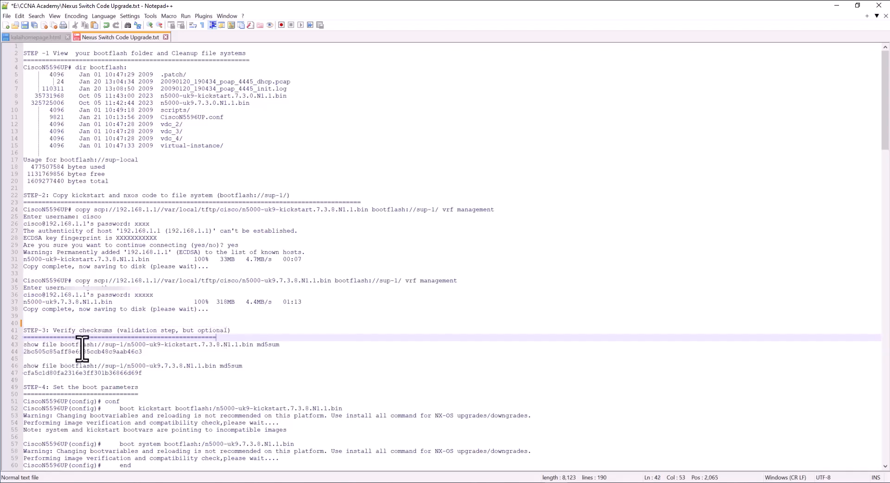
mouse_move(257, 347)
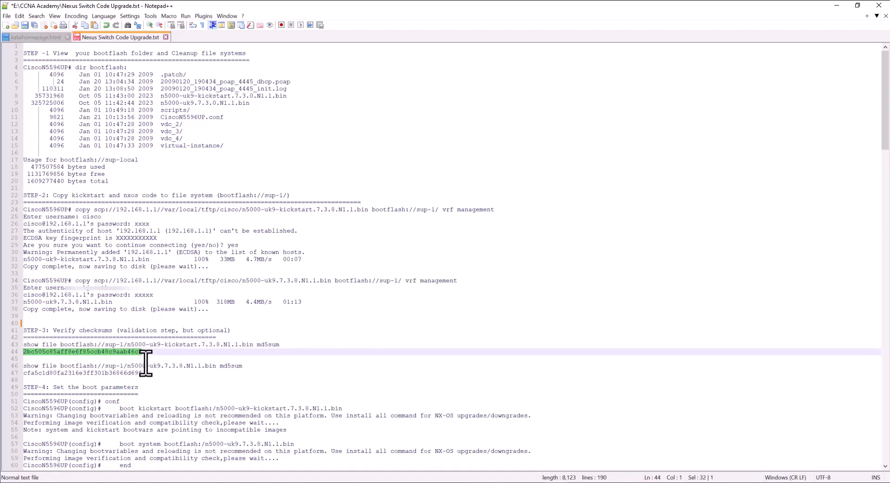
left_click(25, 365)
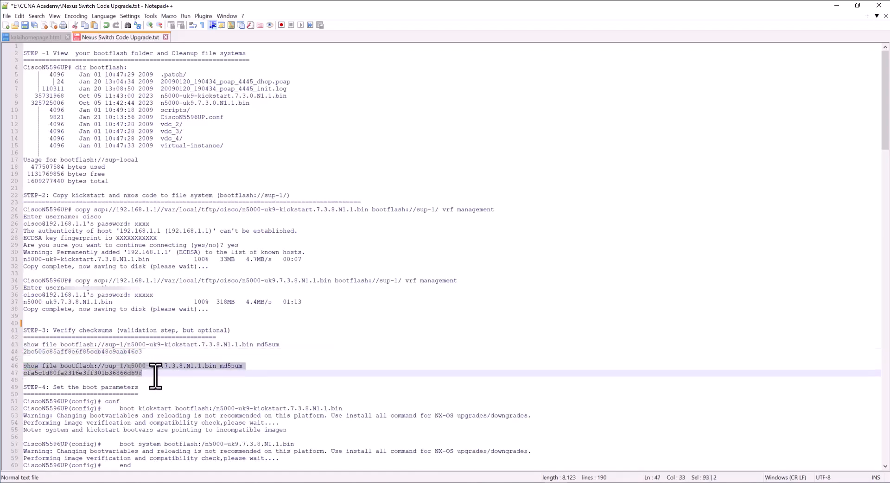
scroll("down", 3)
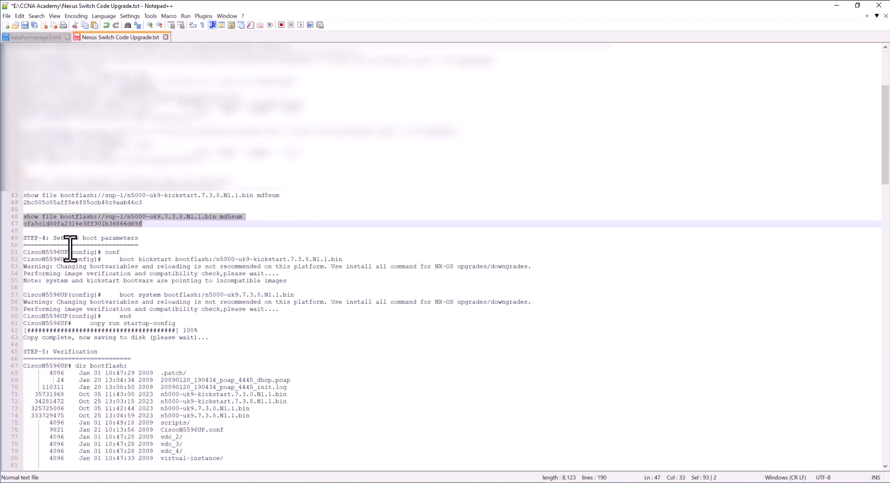
mouse_move(139, 250)
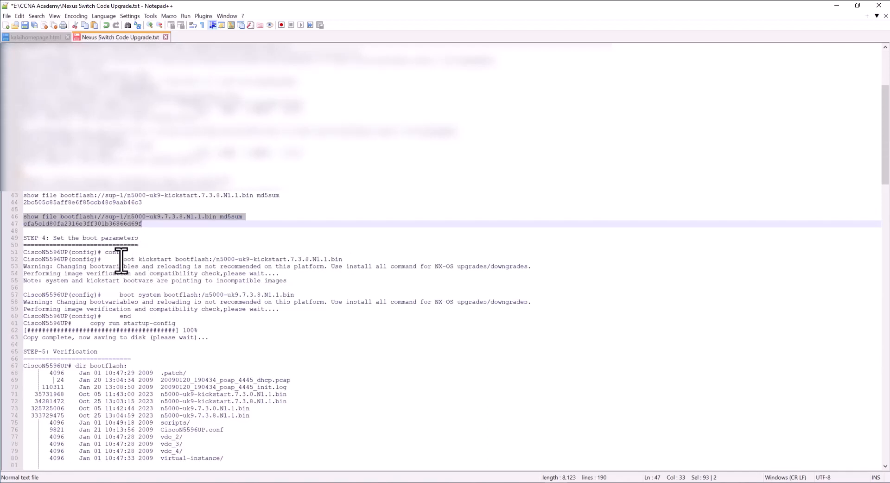
mouse_move(241, 263)
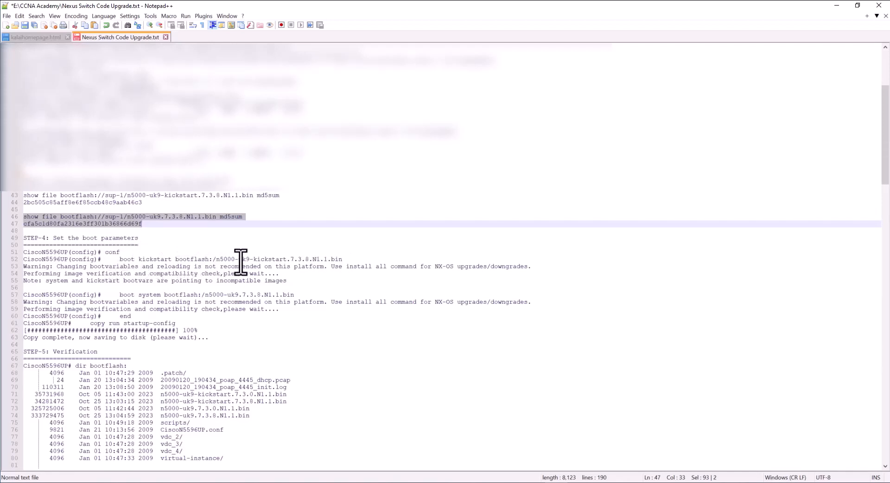
Place the caret in Step 4's boot kickstart command for the 7.3.8 image.
left_click(219, 267)
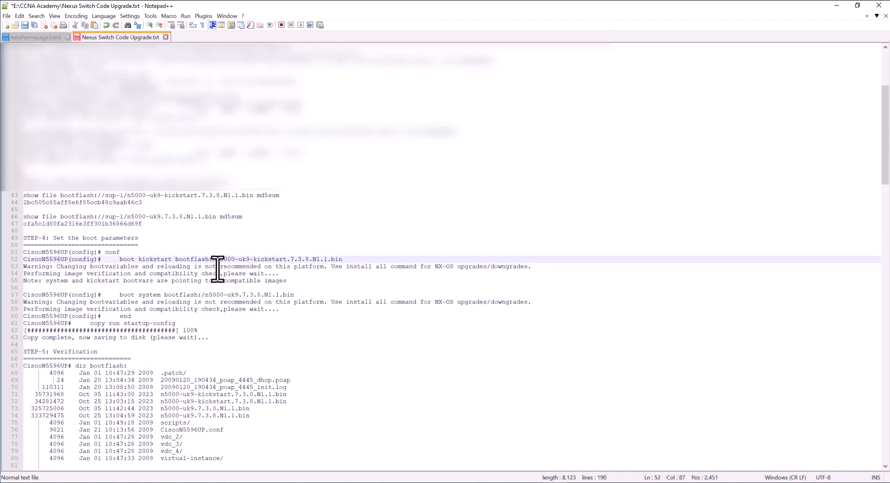
mouse_move(349, 259)
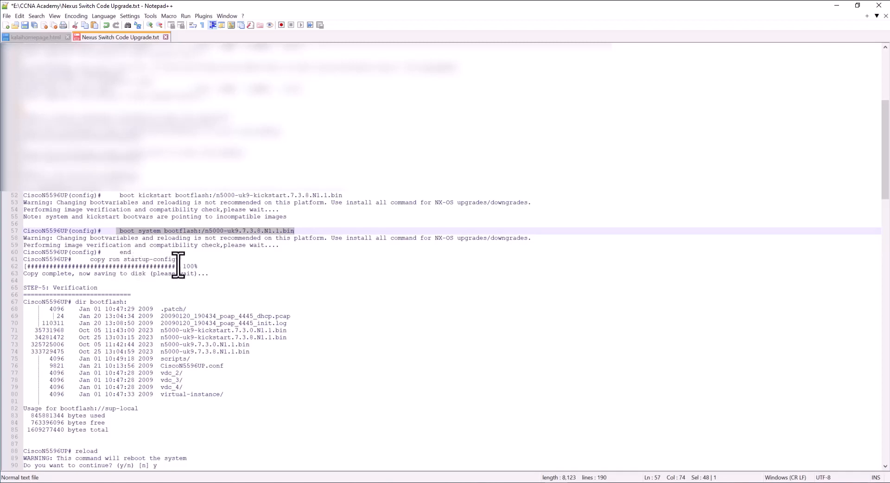
mouse_move(167, 258)
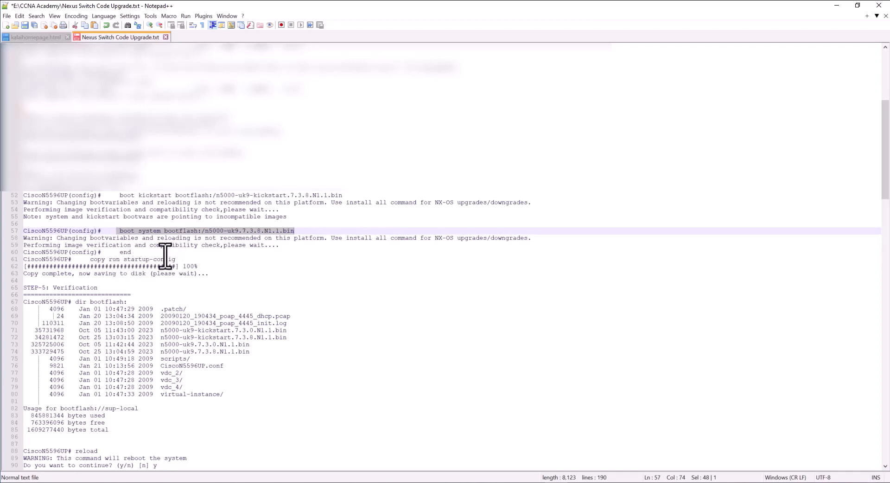
mouse_move(146, 294)
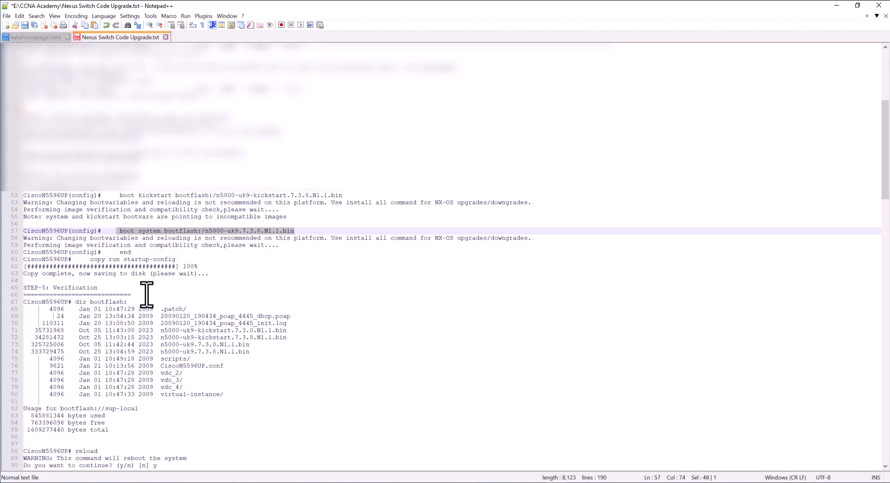
Scroll through Step 5's bootflash listing of the old 7.3.0 and new 7.3.8 images.
scroll("down", 3)
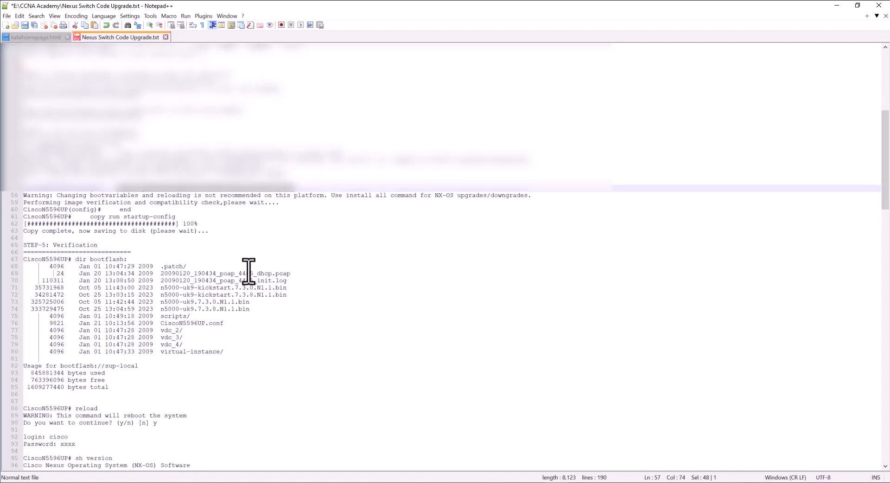
mouse_move(260, 273)
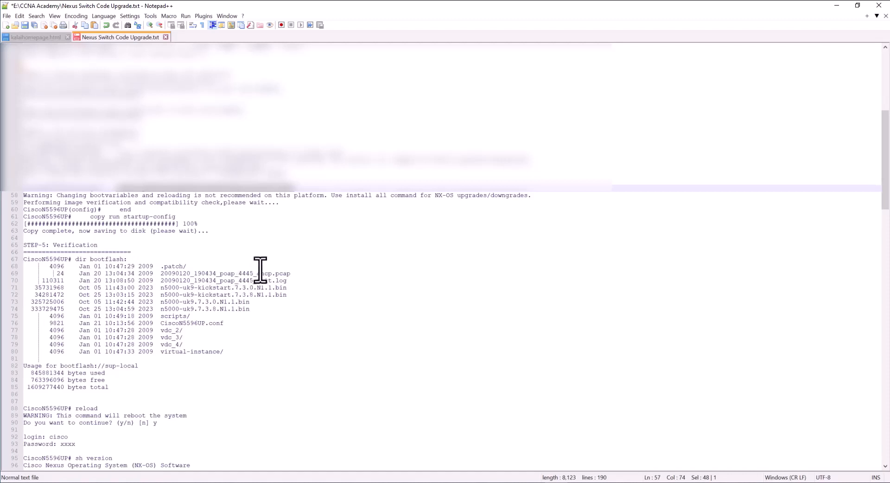
mouse_move(249, 301)
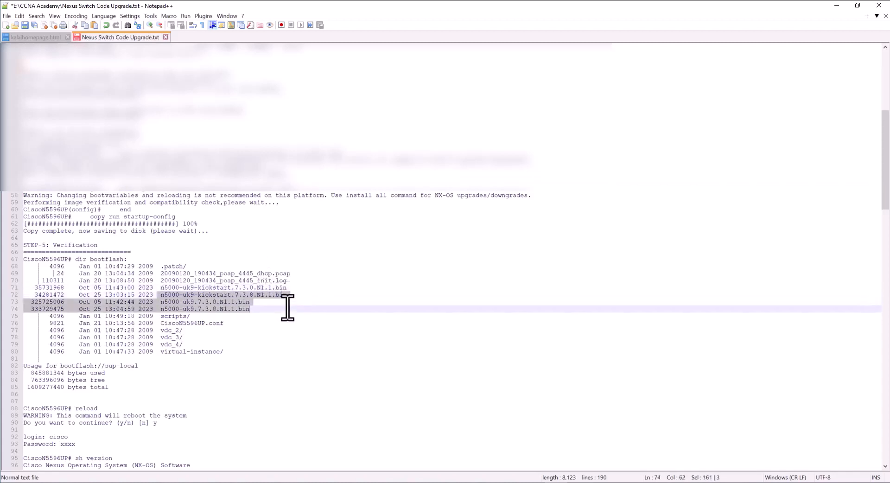
mouse_move(139, 267)
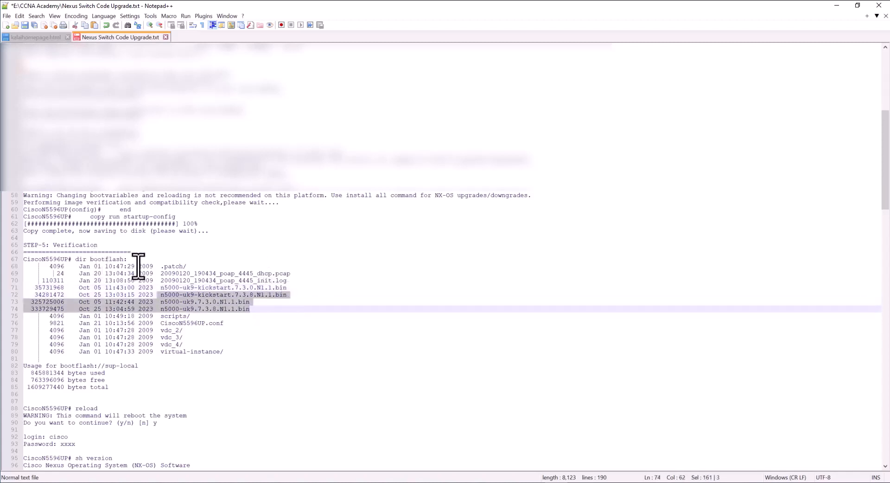
scroll("up", 3)
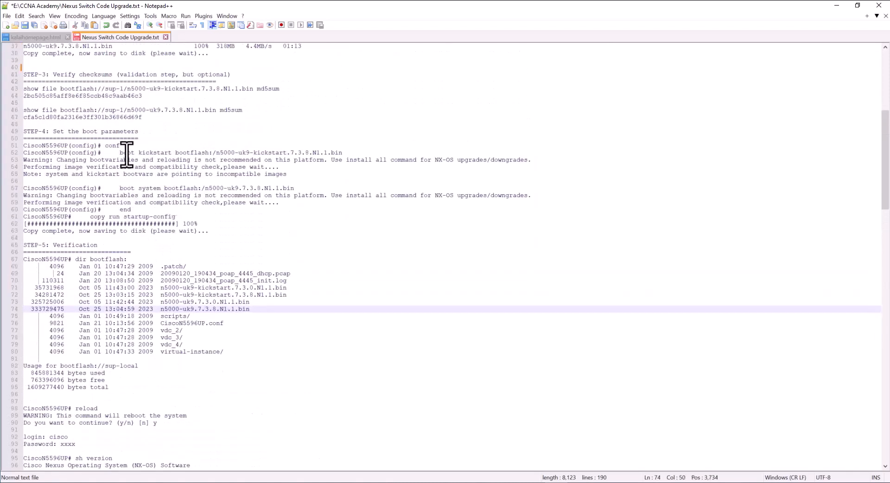
mouse_move(181, 270)
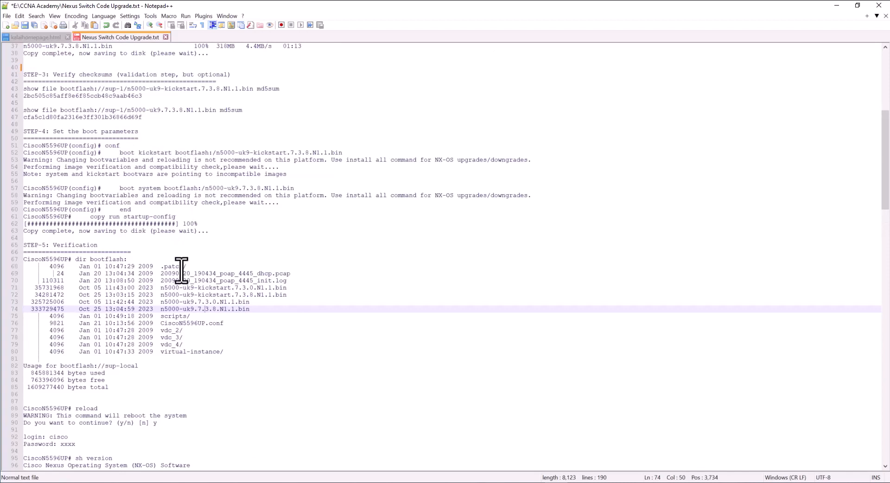
scroll("down", 3)
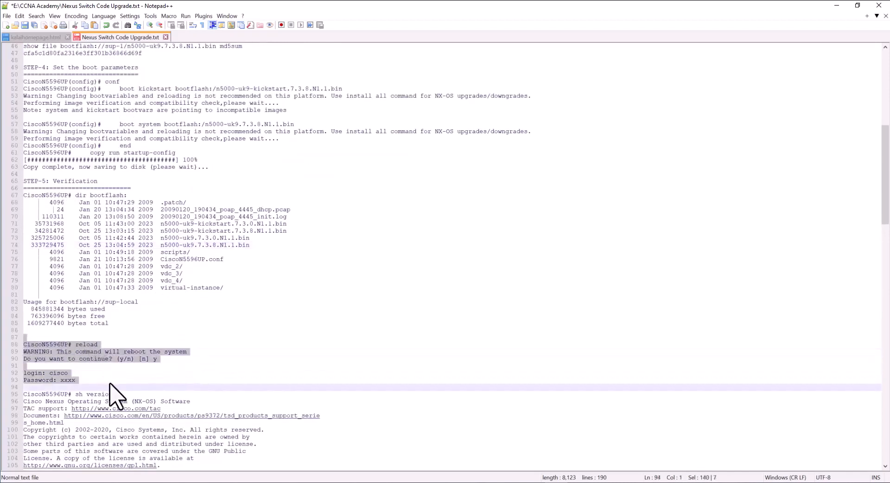
Scroll through the reload, login and show version output confirming 7.3(8)N1(1).
scroll("down", 3)
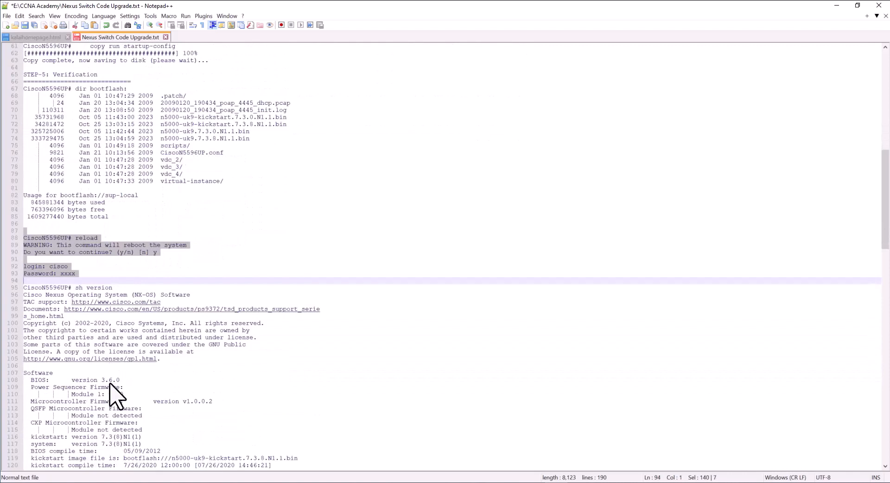
scroll("down", 3)
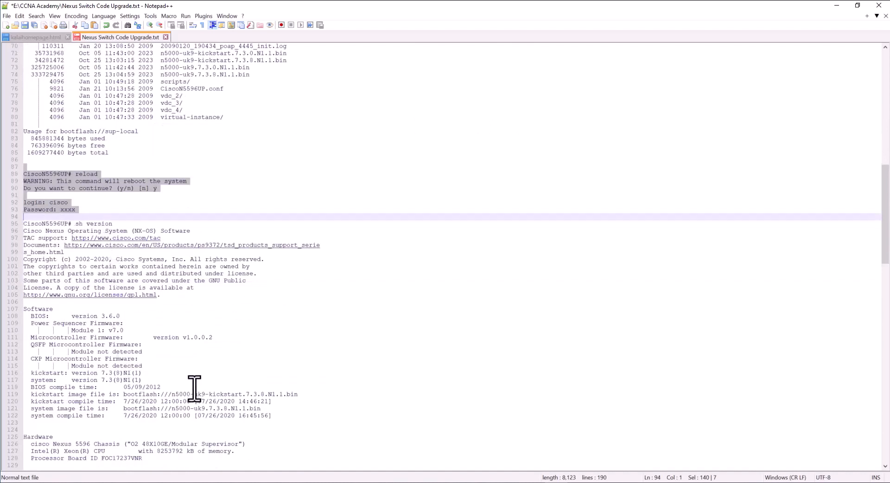
mouse_move(164, 375)
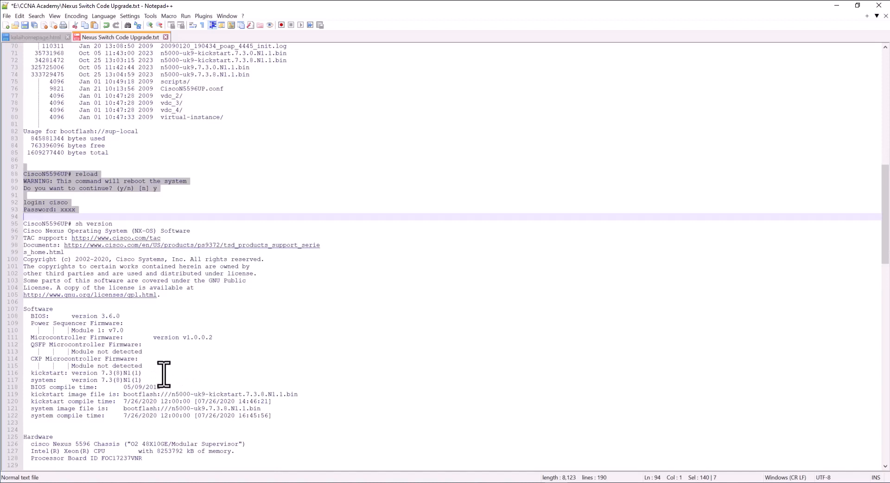
scroll("down", 3)
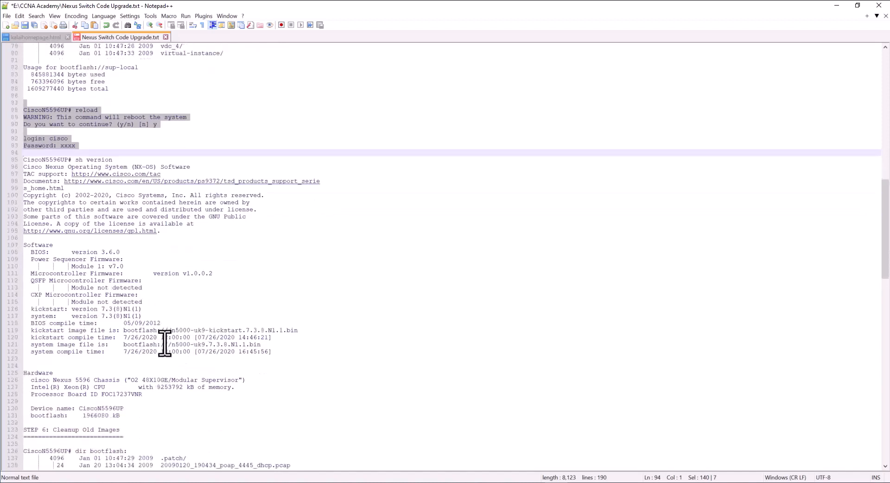
mouse_move(139, 332)
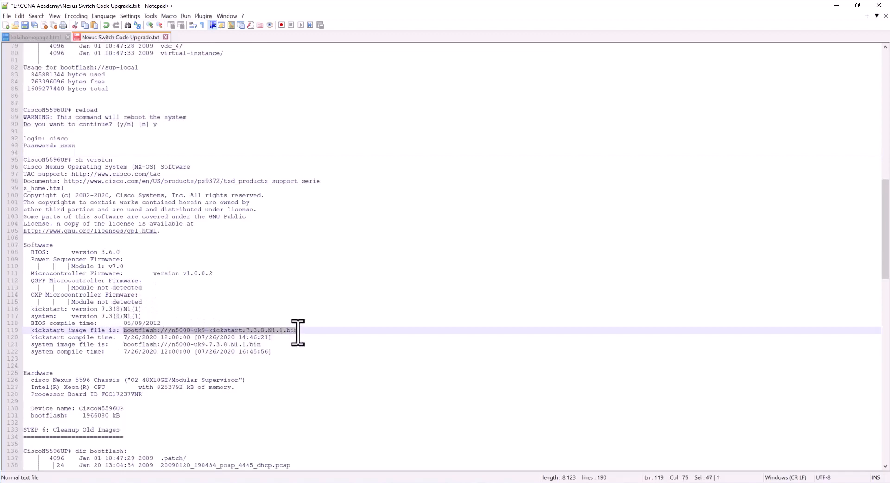
mouse_move(128, 349)
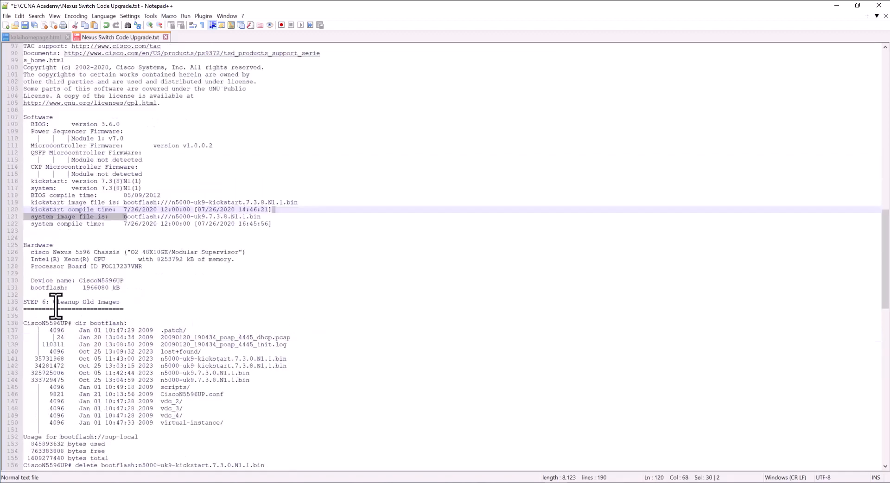
mouse_move(136, 305)
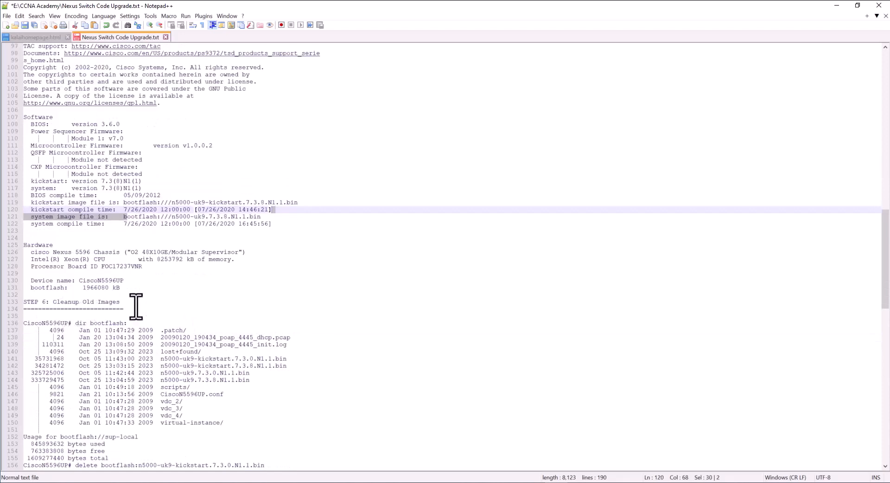
Mark the old 7.3.0 system image file in Step 6's cleanup and review its delete commands.
scroll("up", 3)
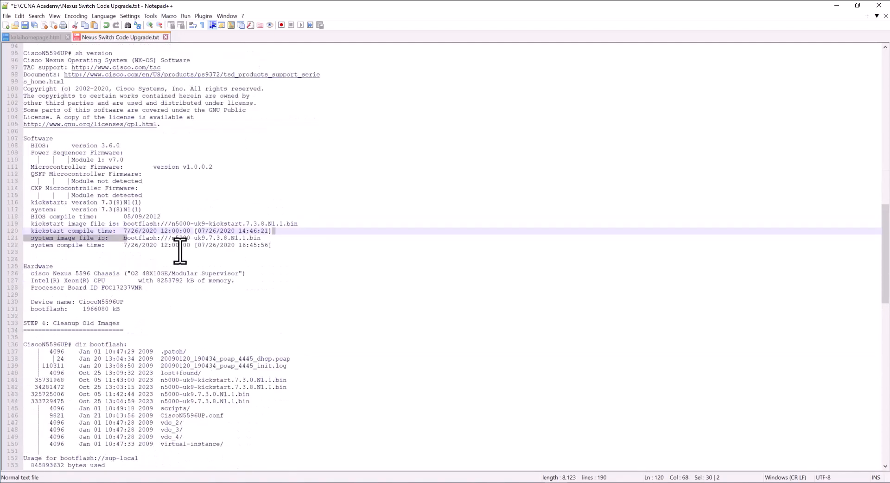
scroll("down", 3)
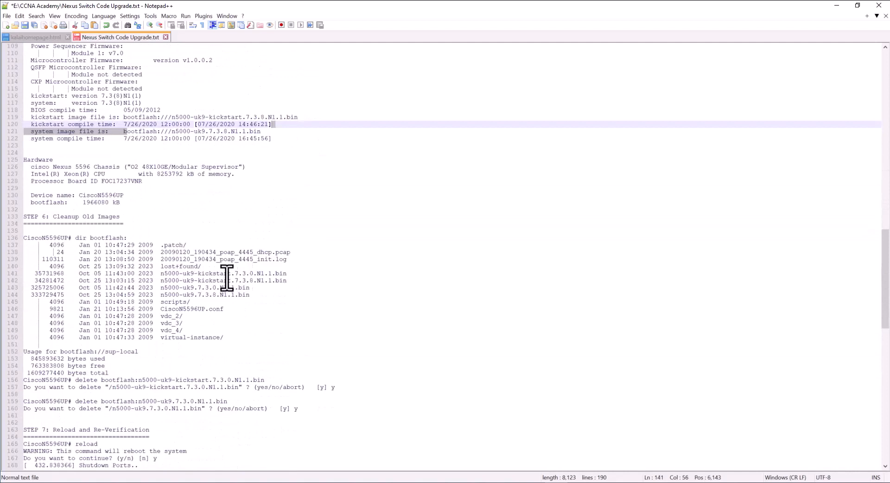
left_click_drag(227, 273, 288, 273)
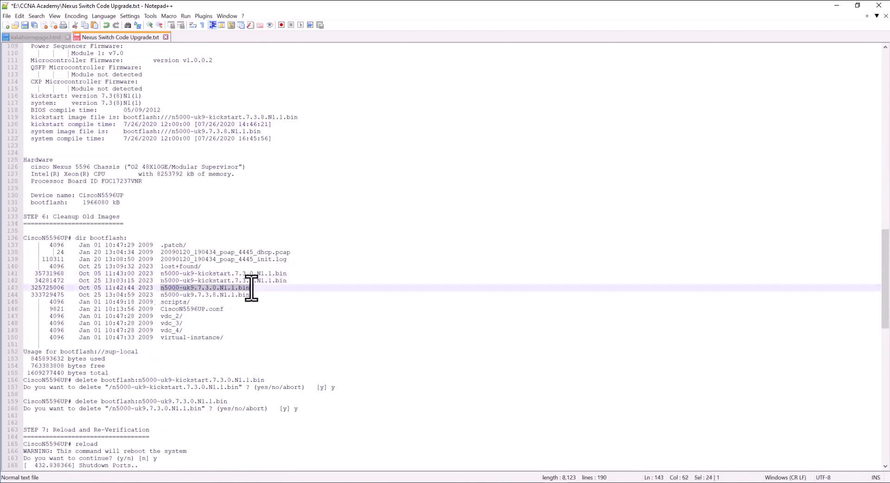
scroll("down", 3)
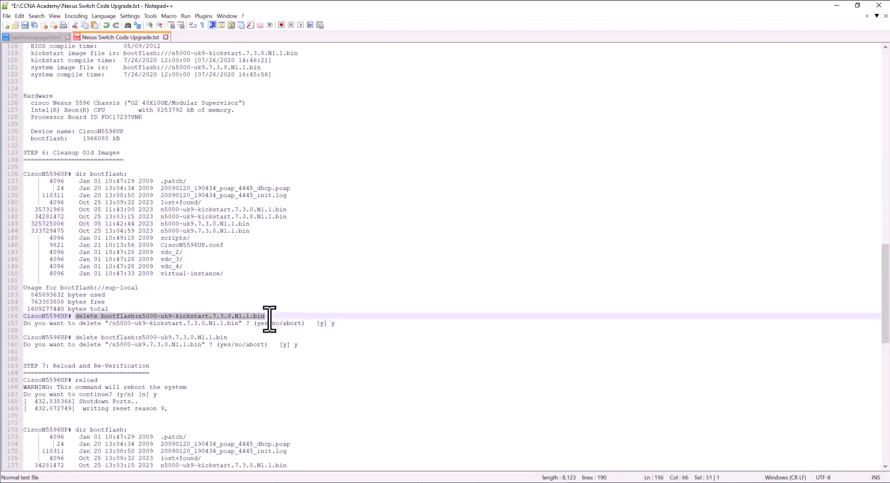
mouse_move(250, 332)
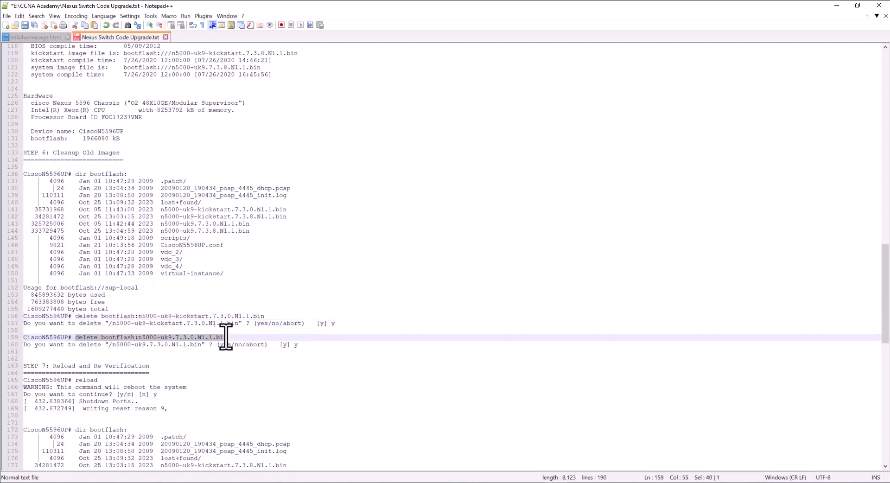
scroll("down", 3)
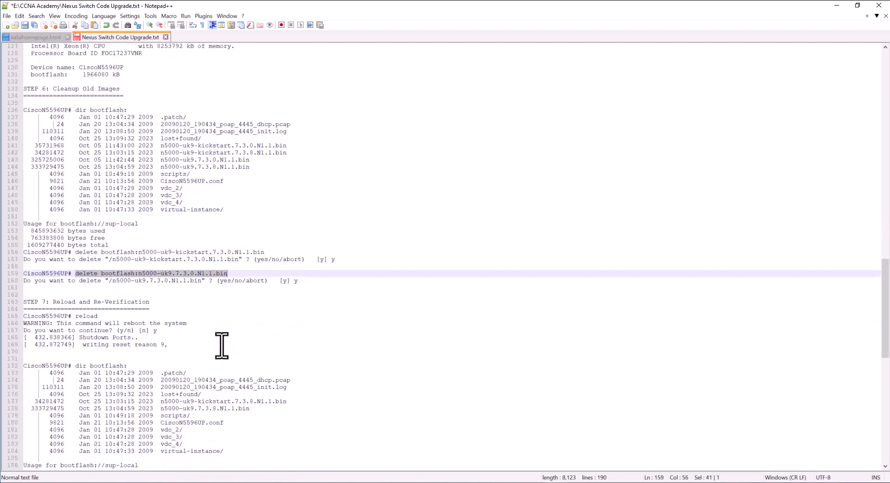
mouse_move(106, 331)
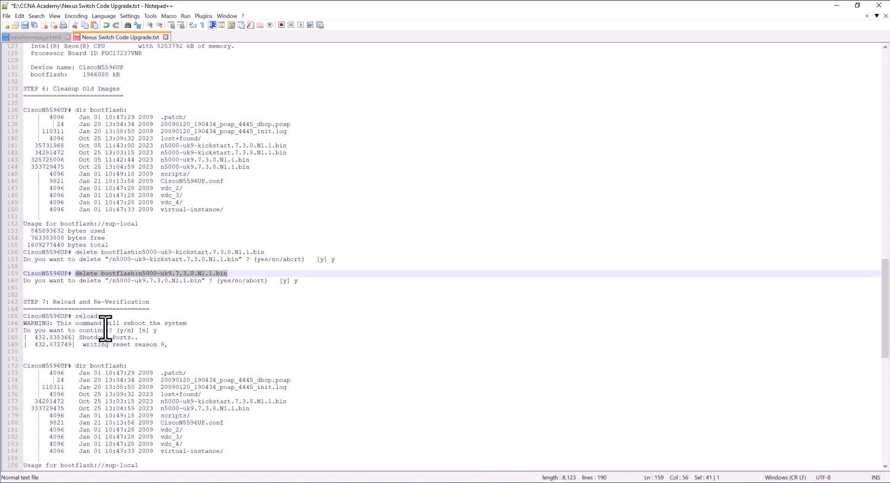
mouse_move(106, 324)
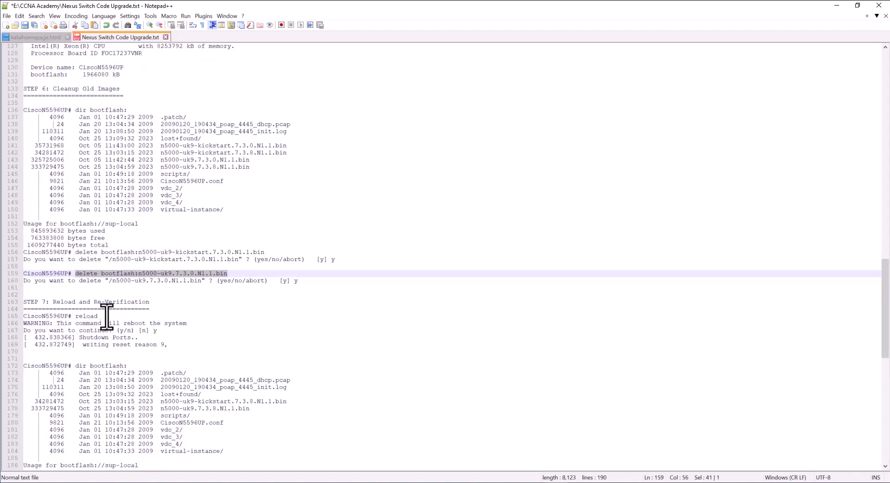
Scroll to Step 7's final bootflash listing showing only the 7.3.8 images.
scroll("down", 3)
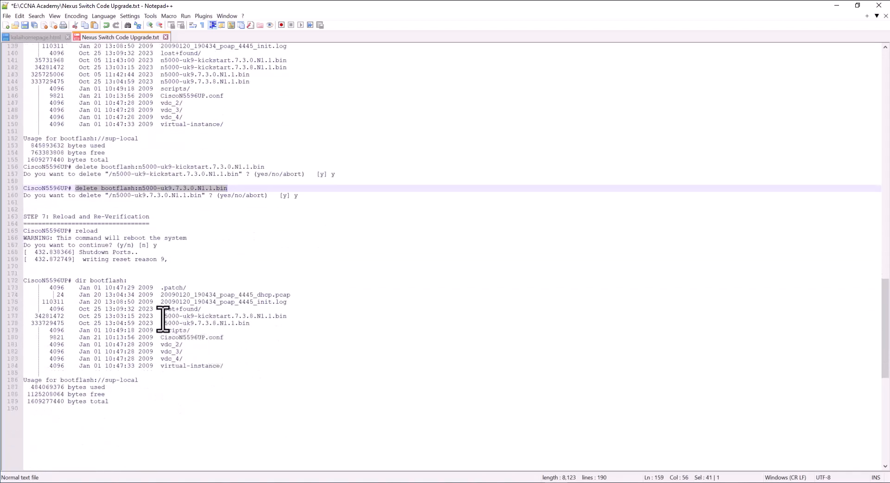